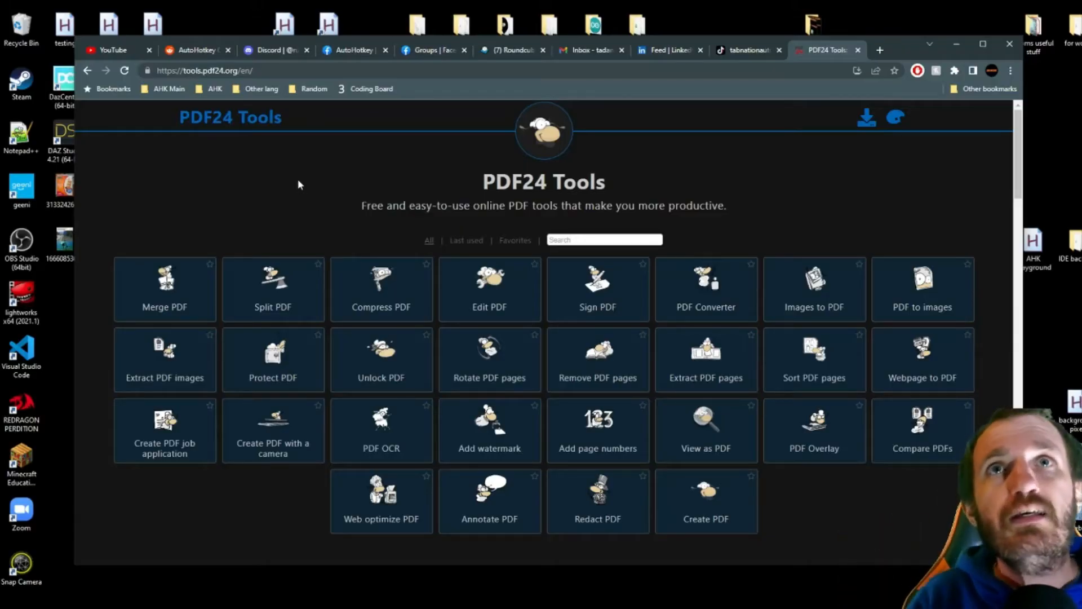
mouse_move(853, 219)
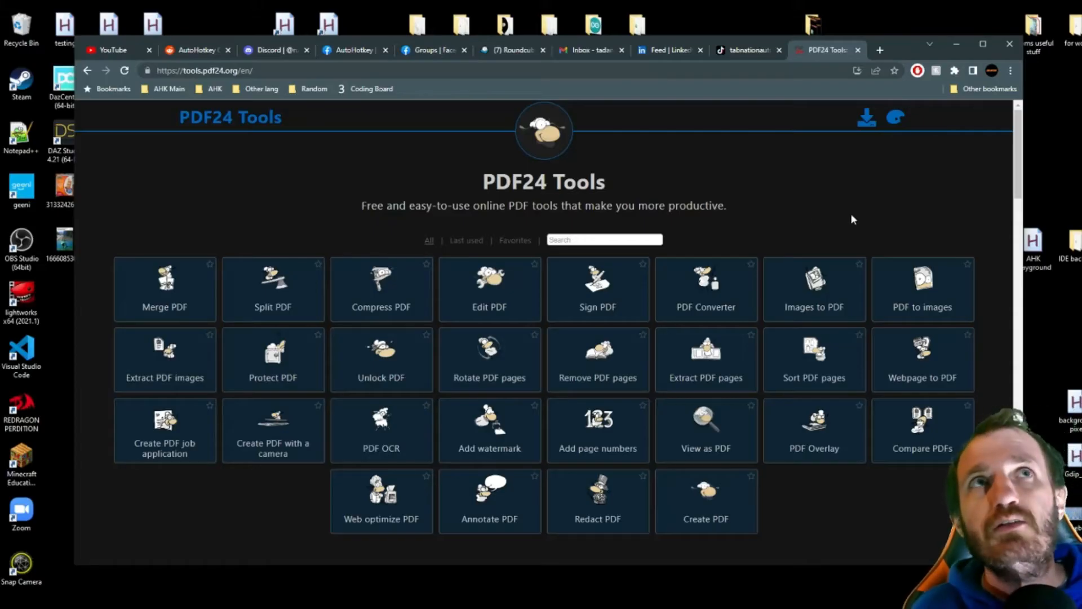
mouse_move(896, 117)
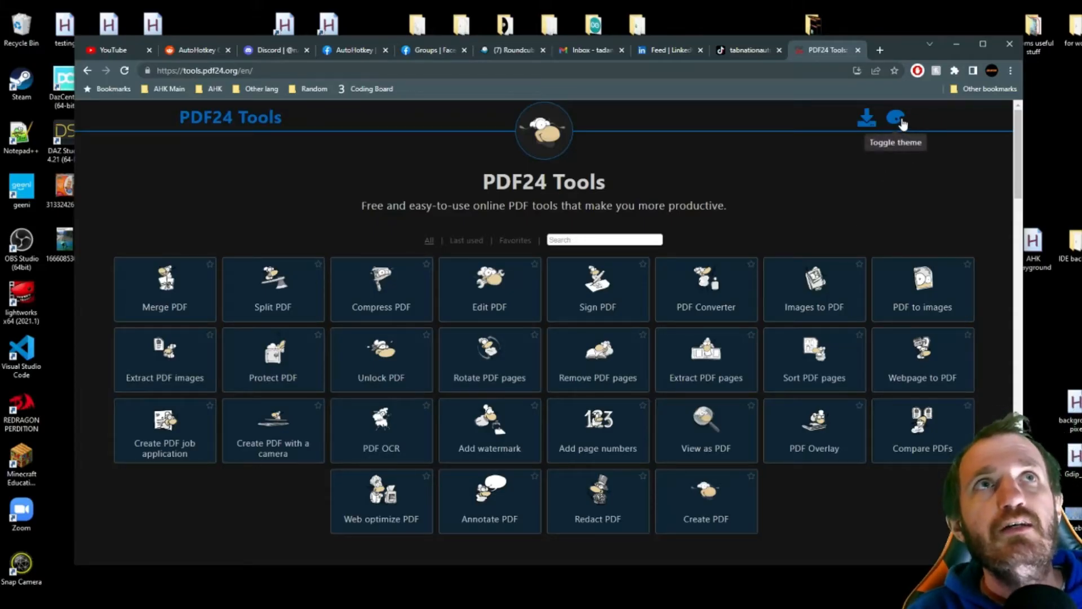
Step: Open the All PDF Tools page and scroll to its Convert to PDF section
click(895, 118)
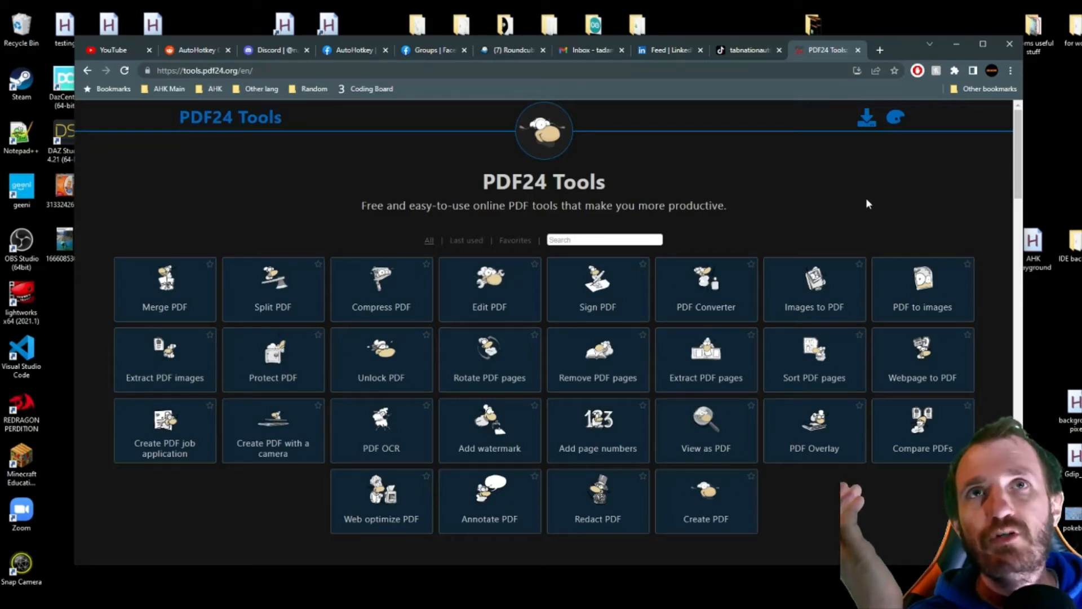
mouse_move(380, 447)
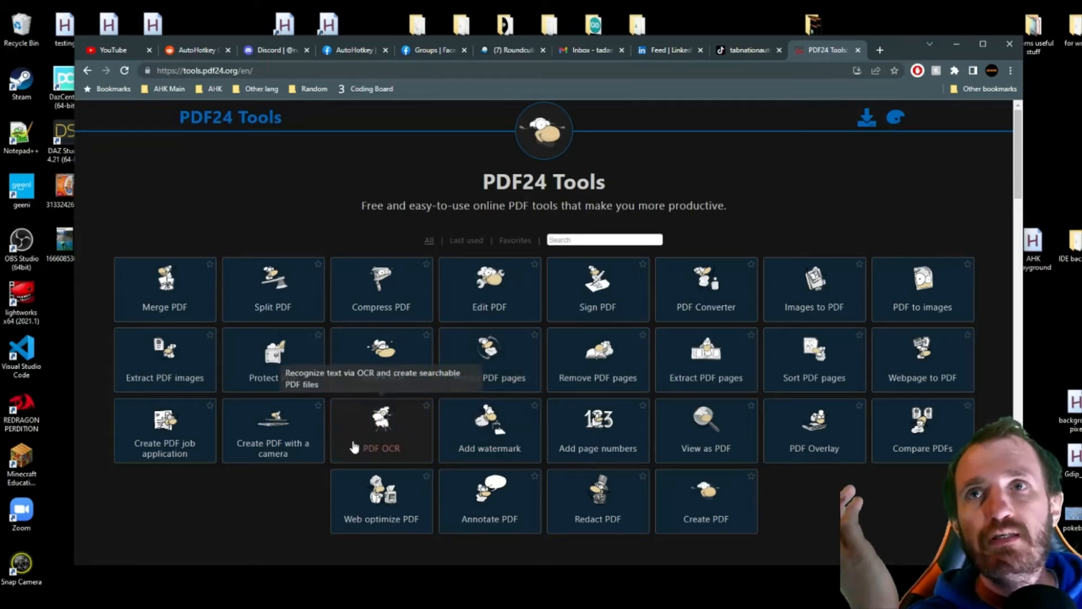
mouse_move(394, 455)
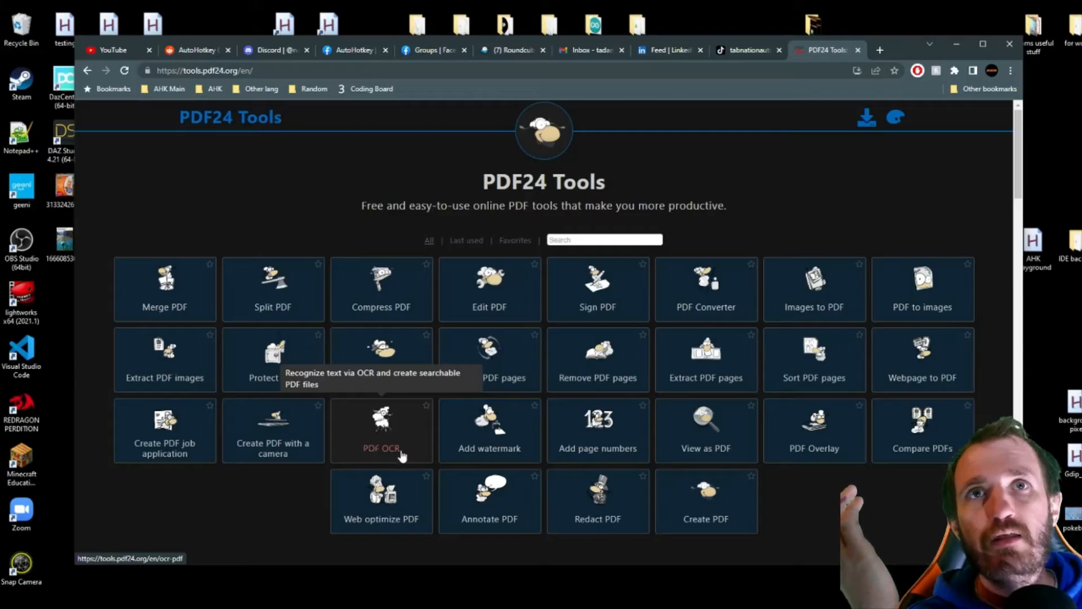
mouse_move(842, 173)
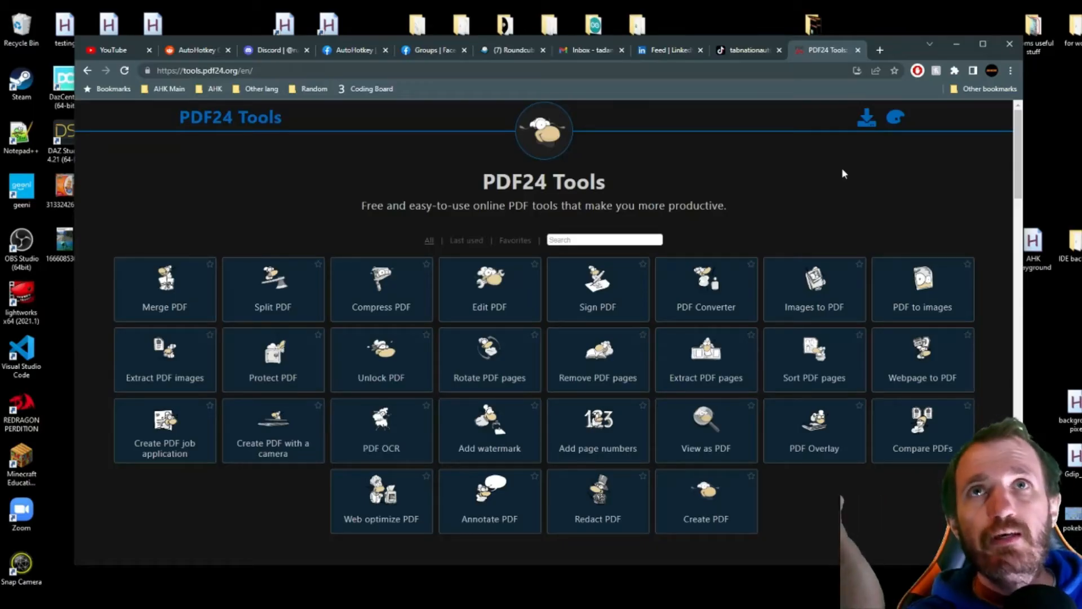
mouse_move(841, 185)
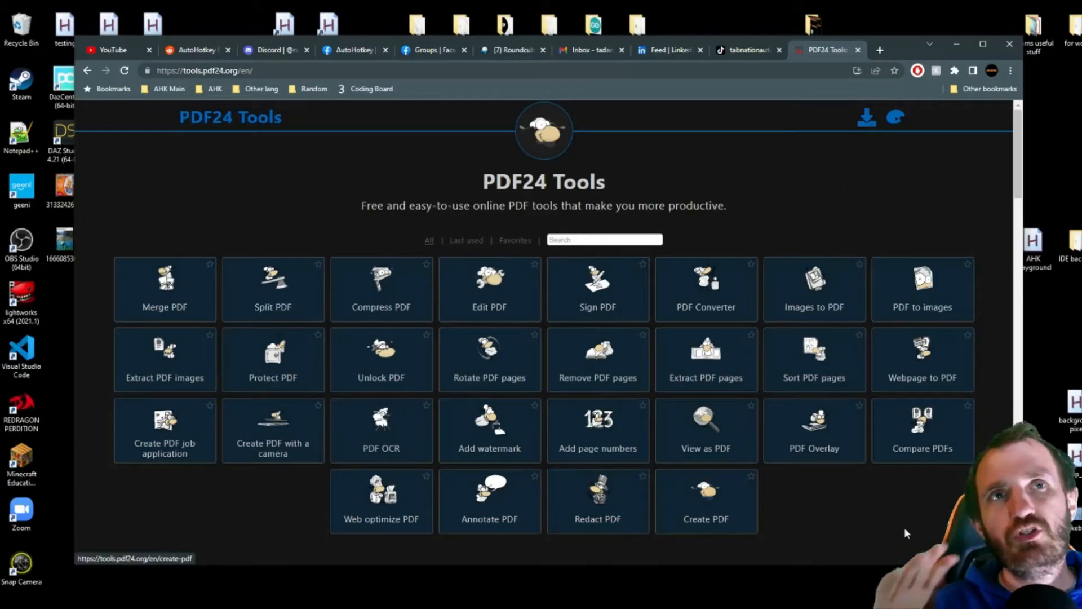
mouse_move(845, 529)
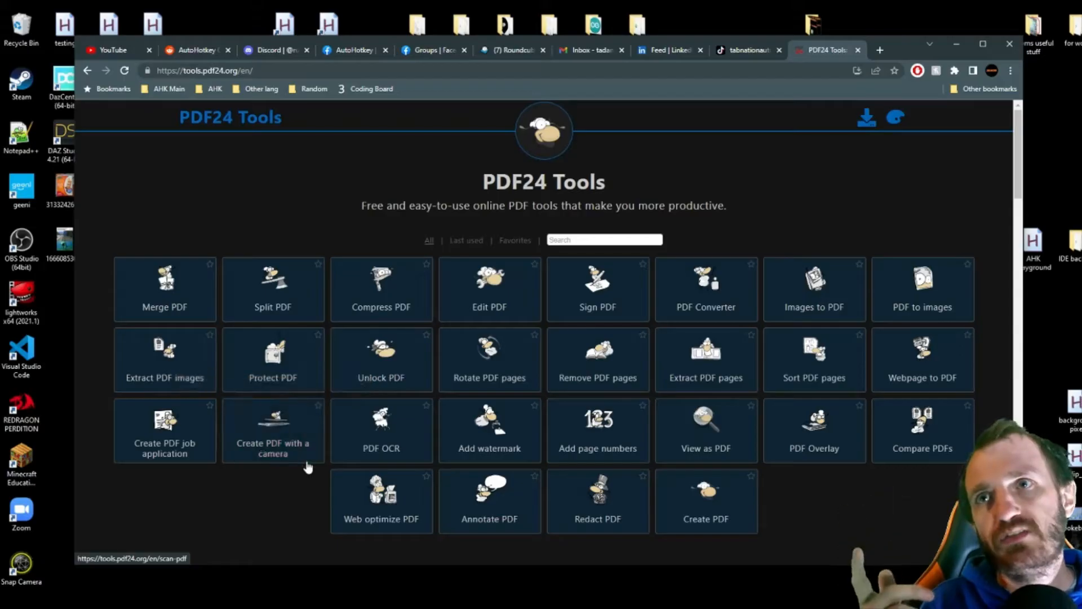
mouse_move(272, 431)
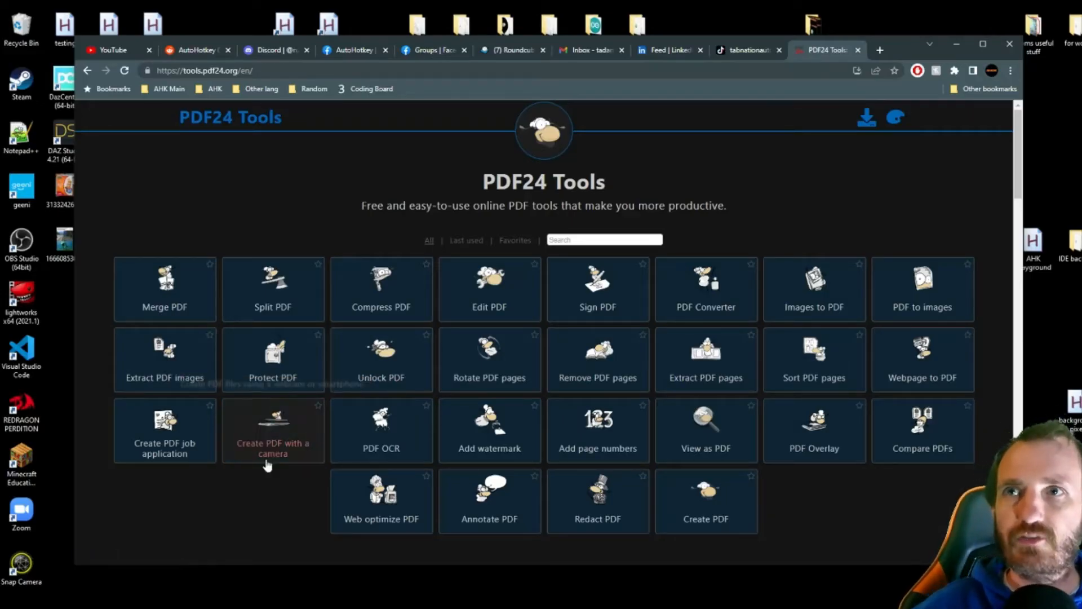
mouse_move(287, 473)
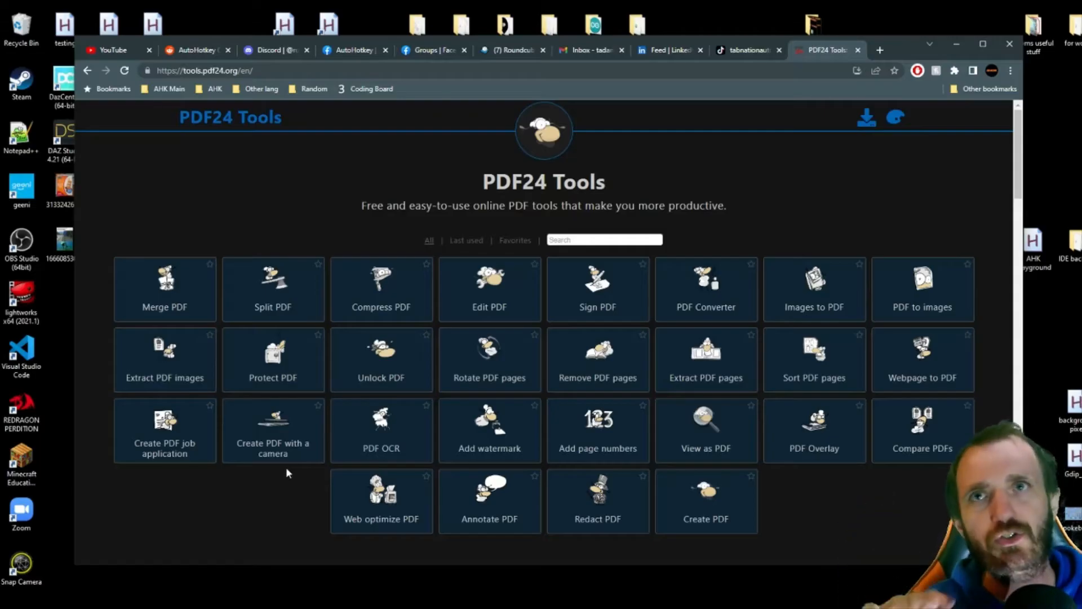
mouse_move(381, 428)
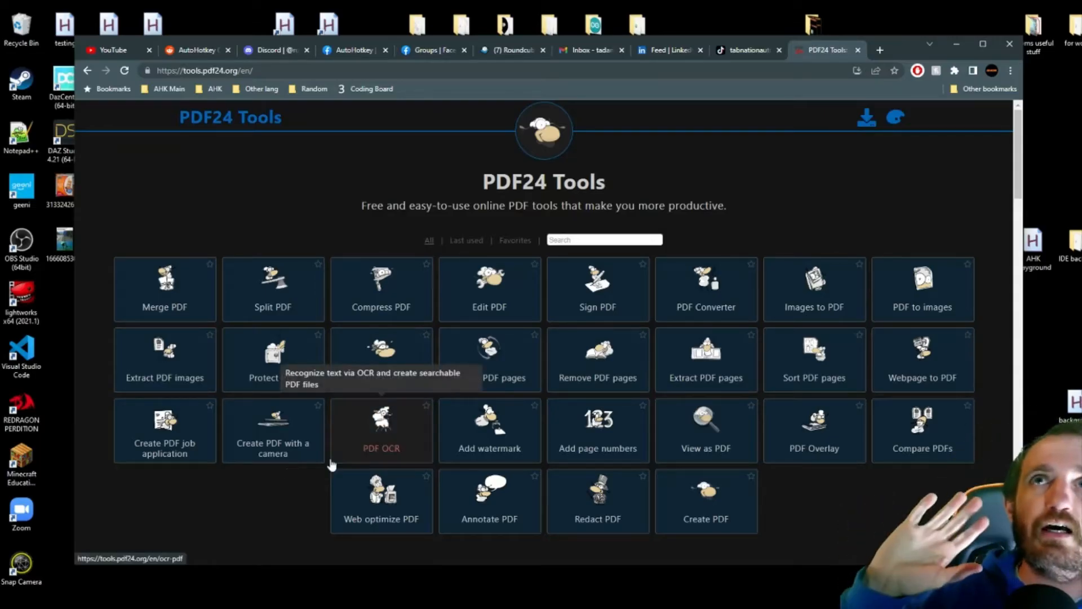
scroll(down, 3)
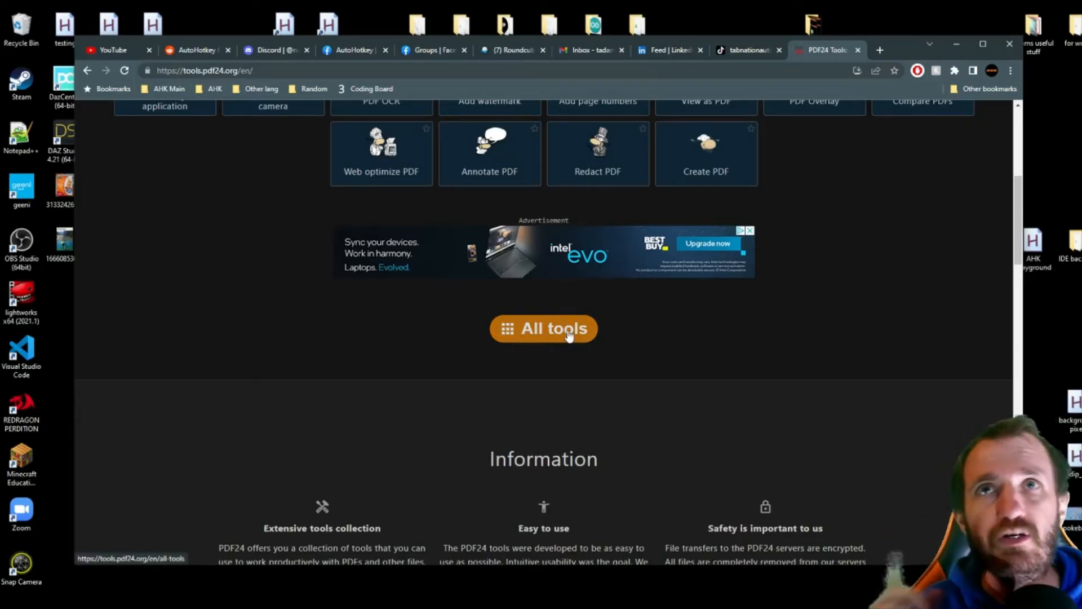
click(543, 329)
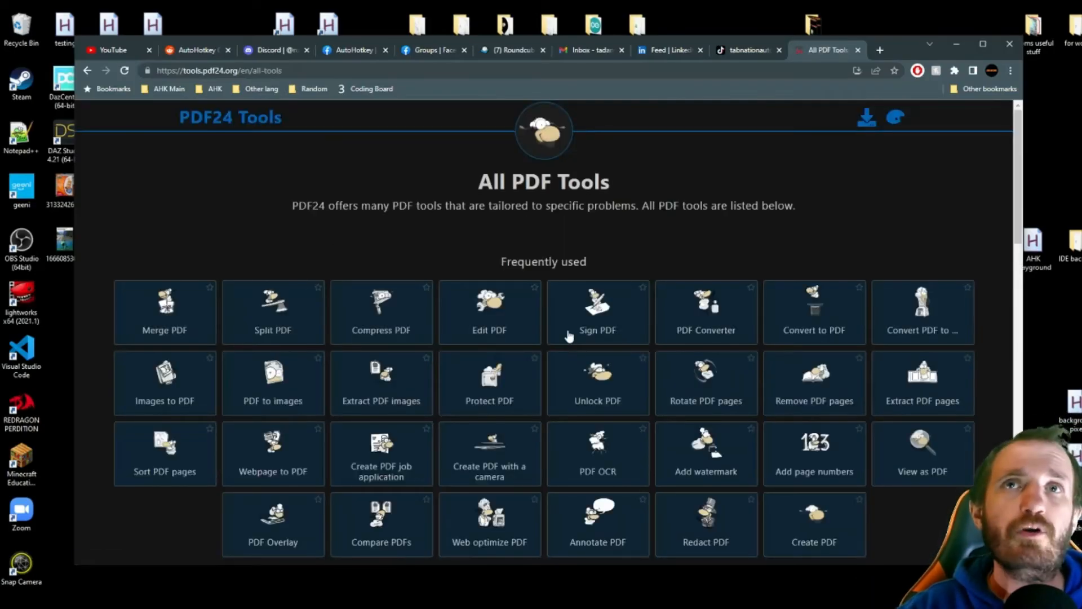
scroll(down, 3)
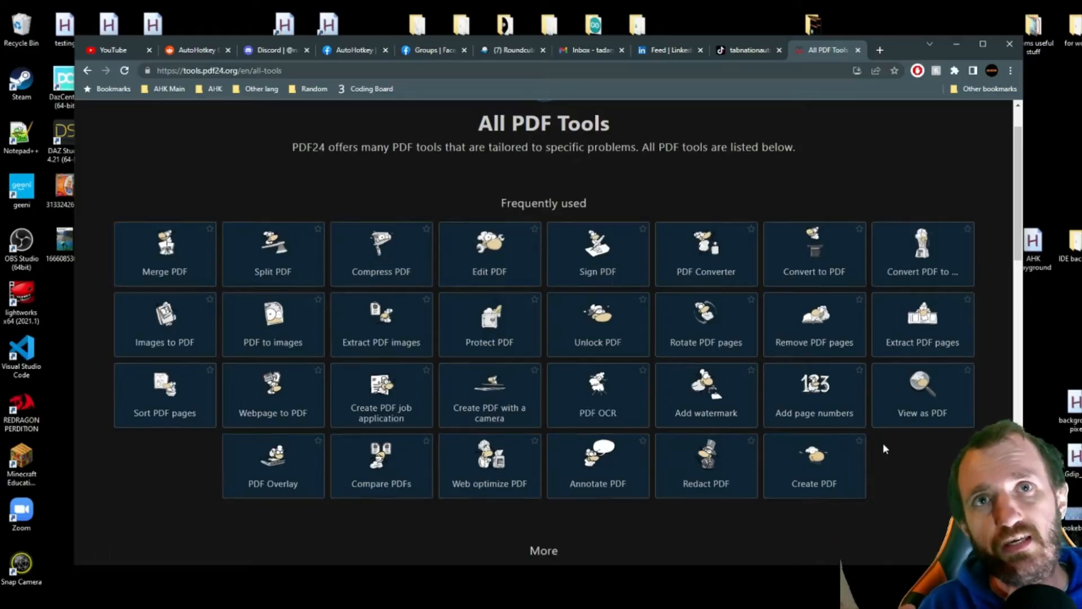
scroll(down, 3)
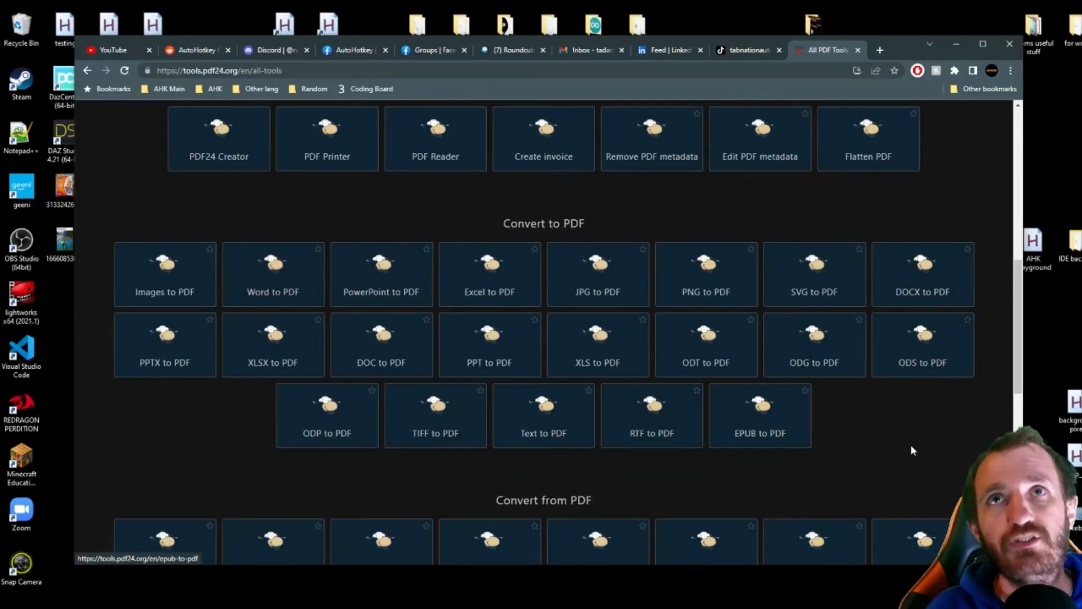
mouse_move(490, 276)
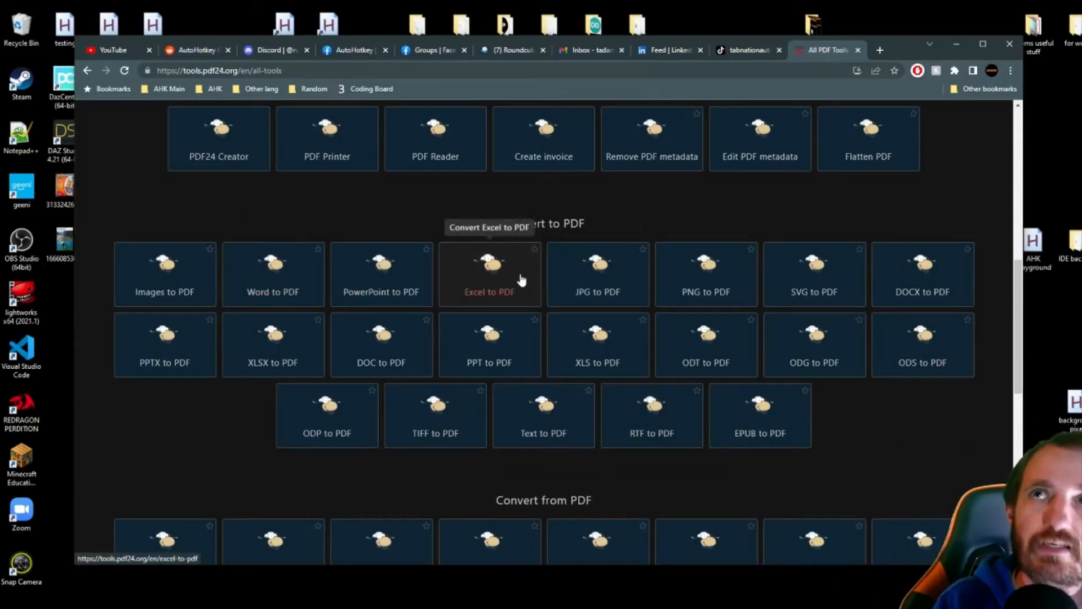
mouse_move(273, 276)
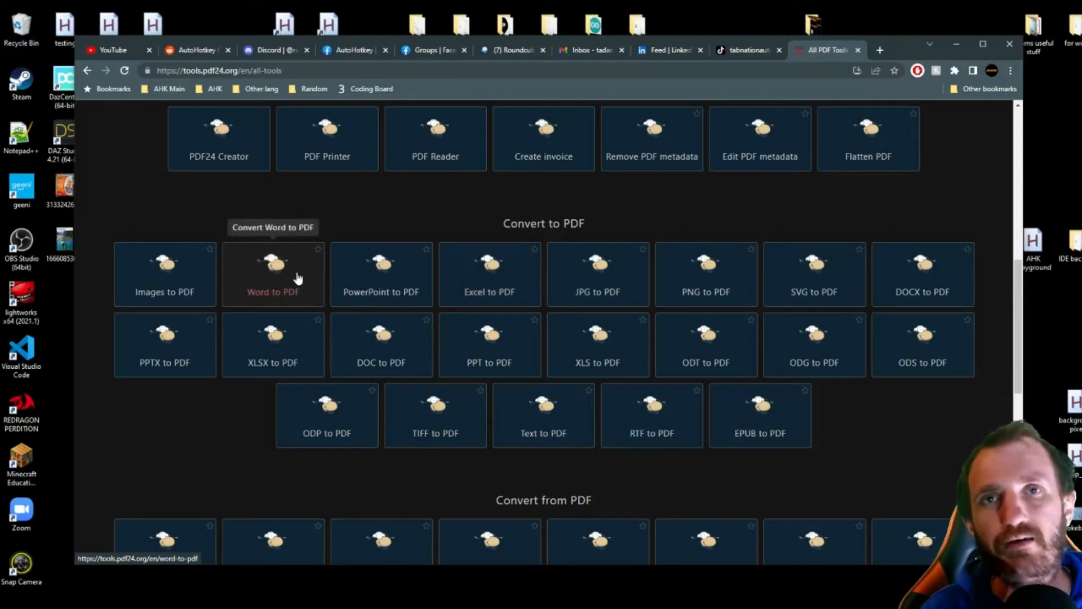
mouse_move(820, 485)
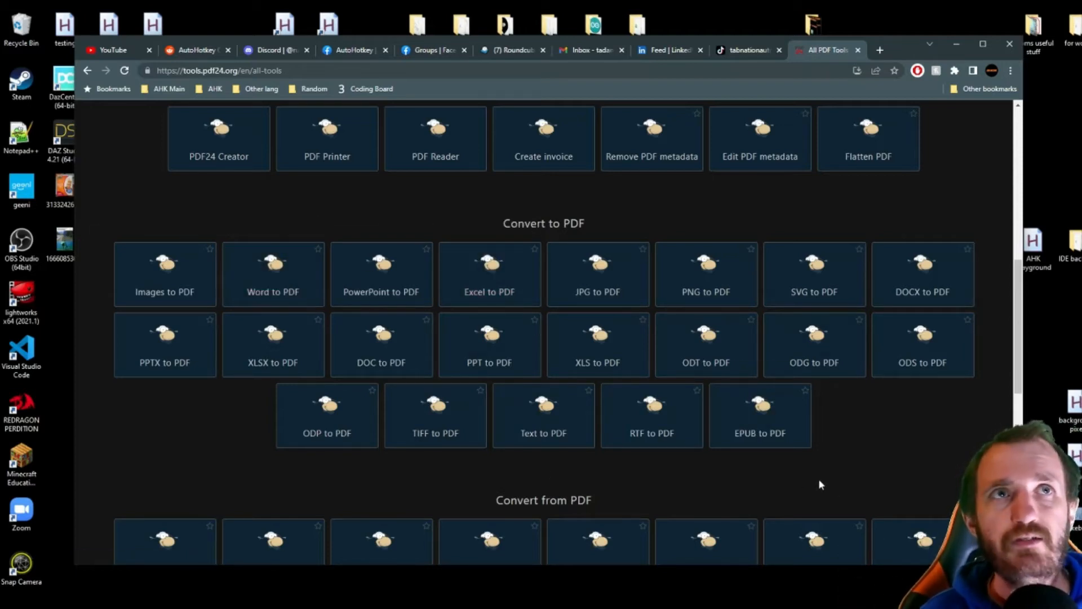
mouse_move(827, 473)
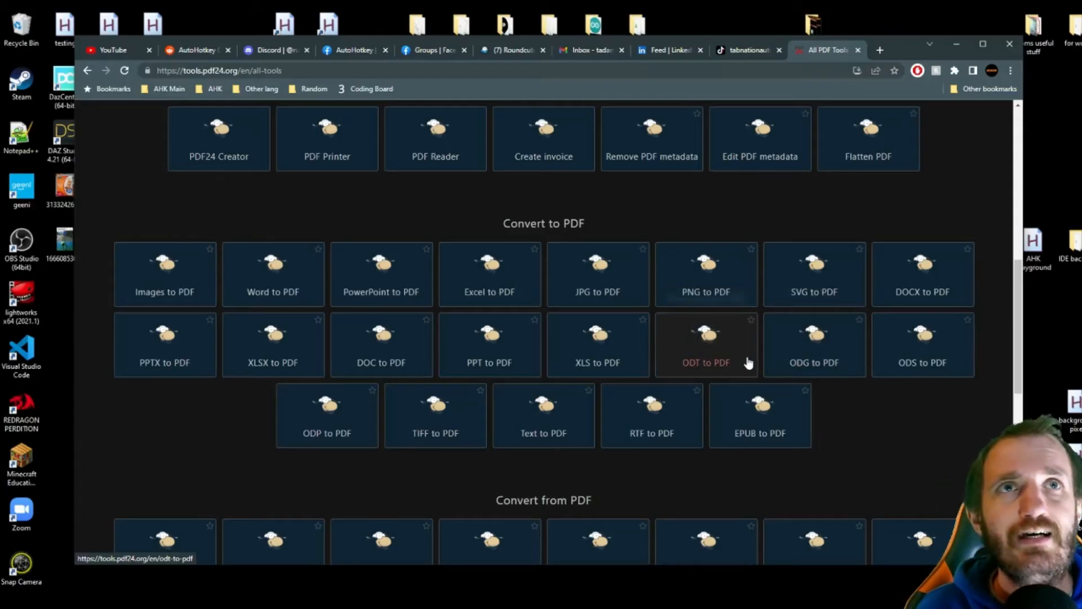
mouse_move(876, 420)
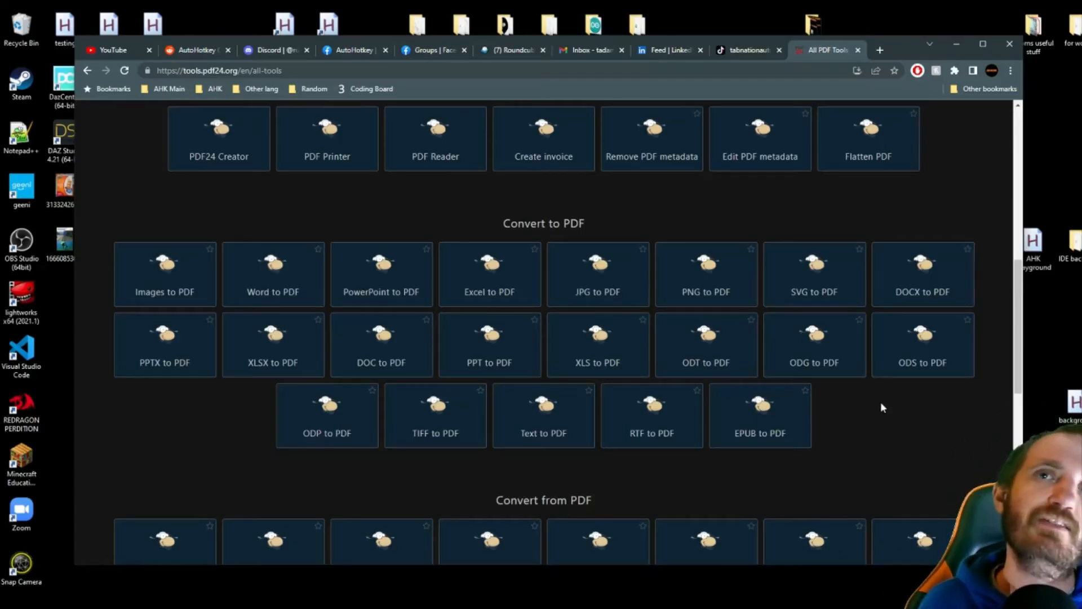
scroll(down, 3)
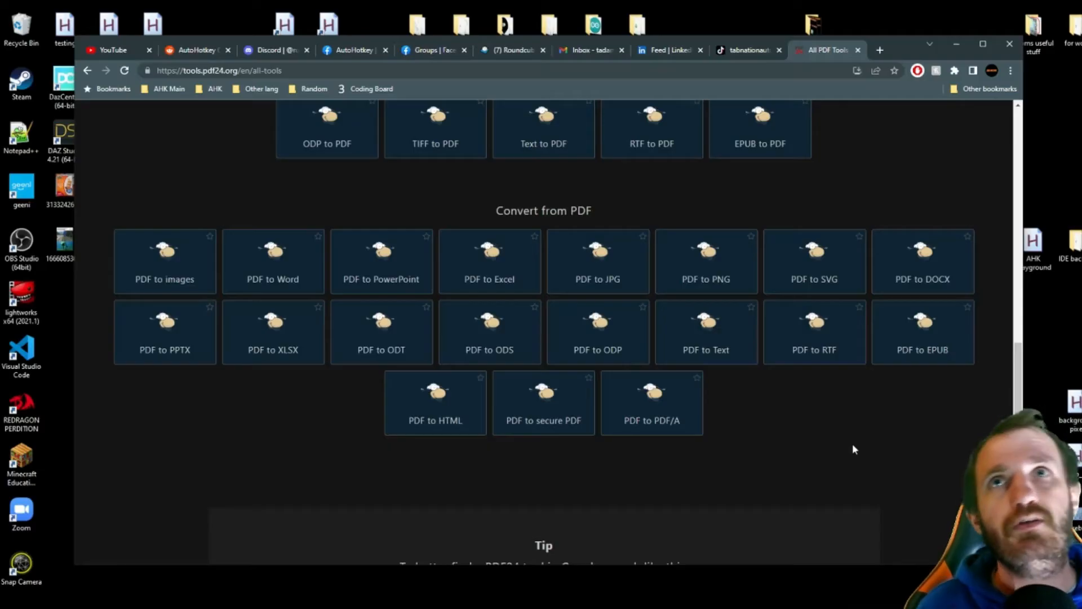
mouse_move(273, 269)
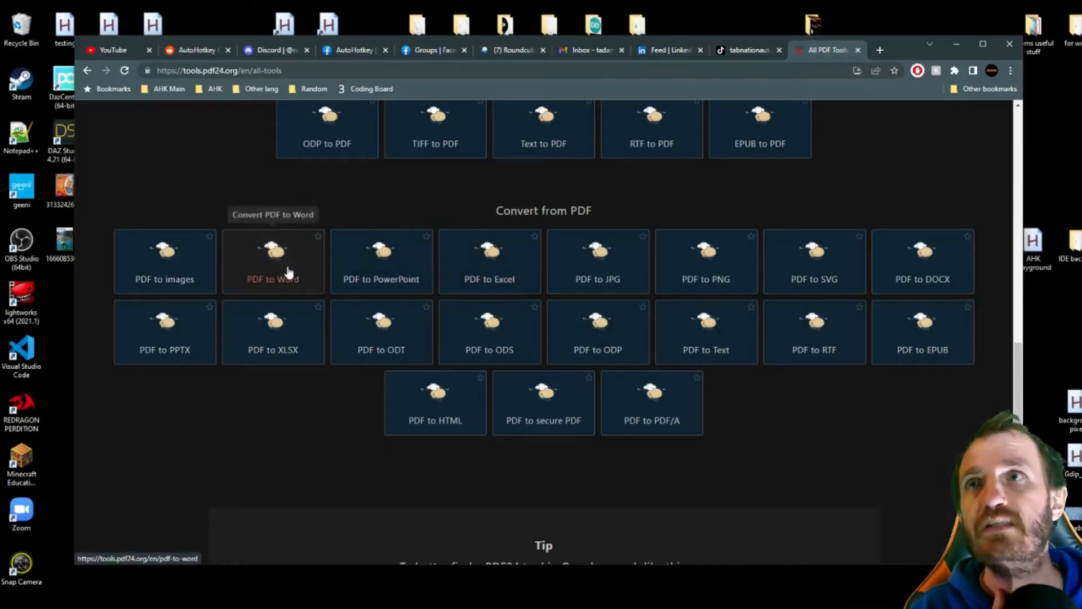
mouse_move(828, 423)
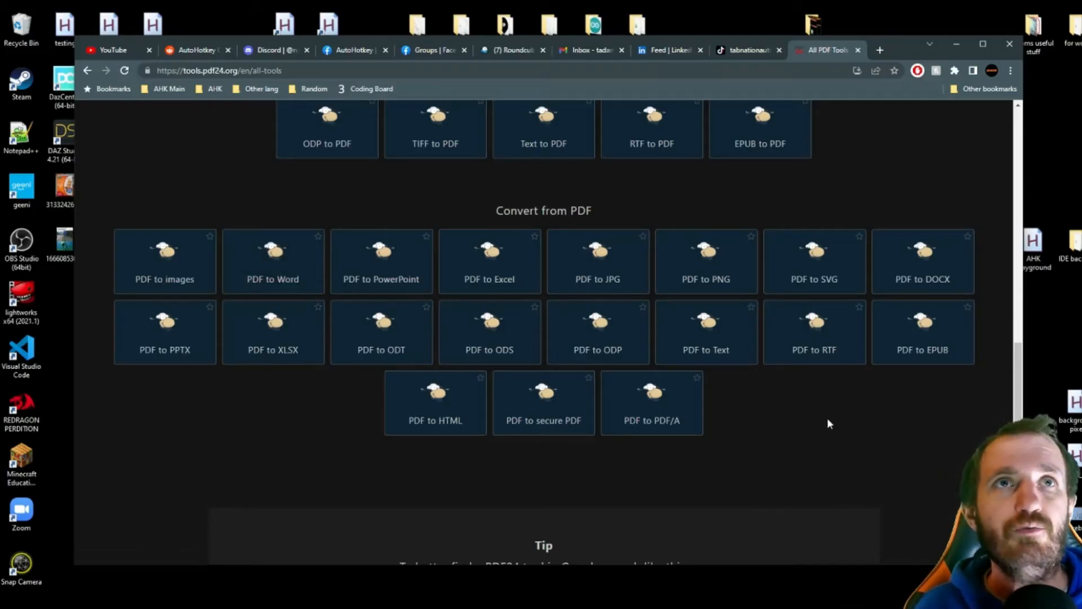
mouse_move(814, 463)
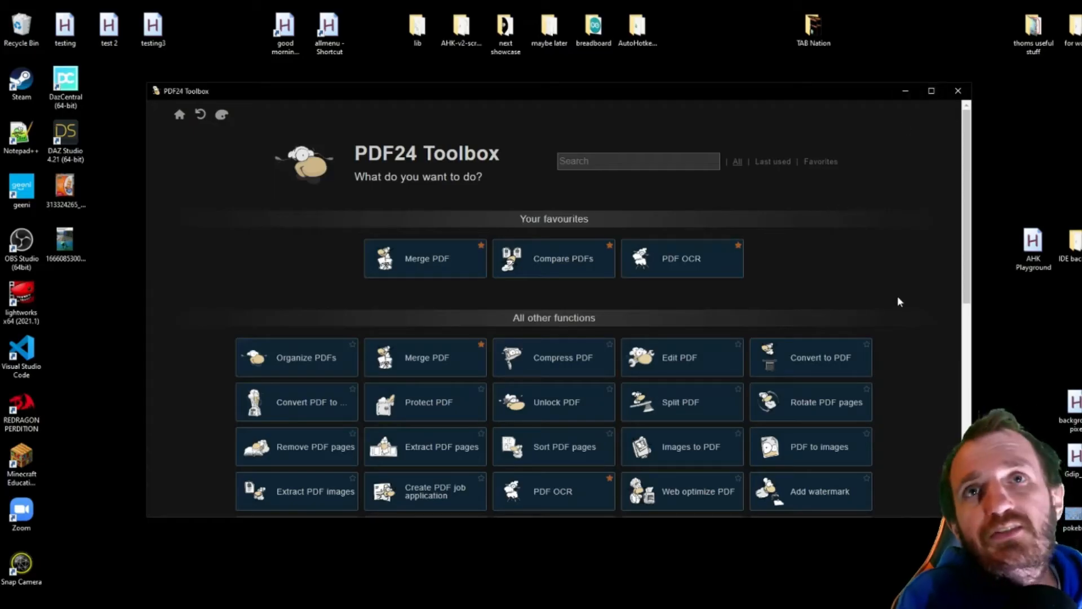
scroll(down, 3)
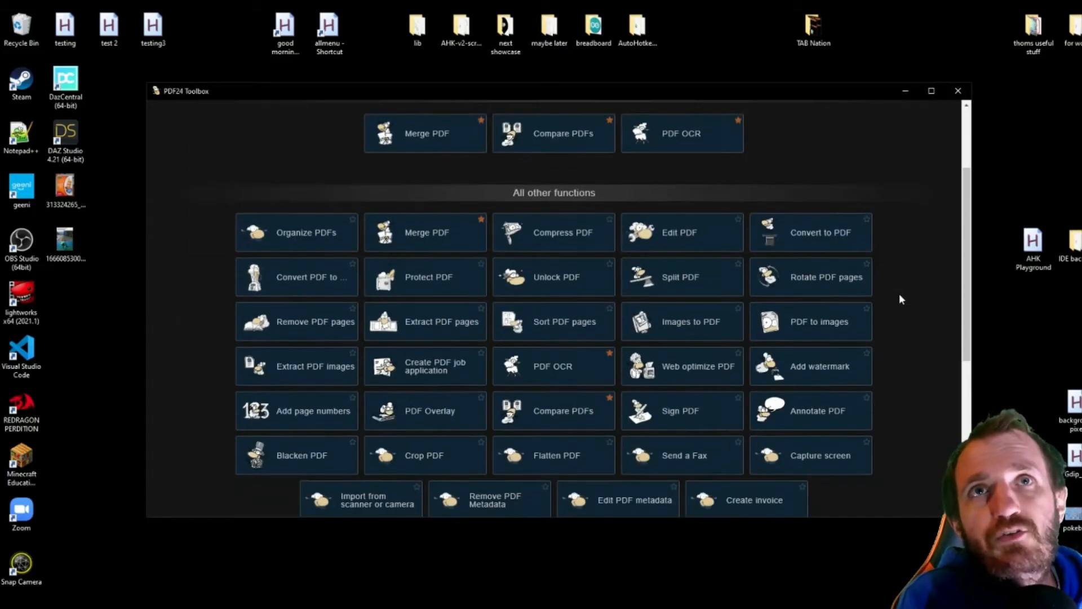
mouse_move(576, 283)
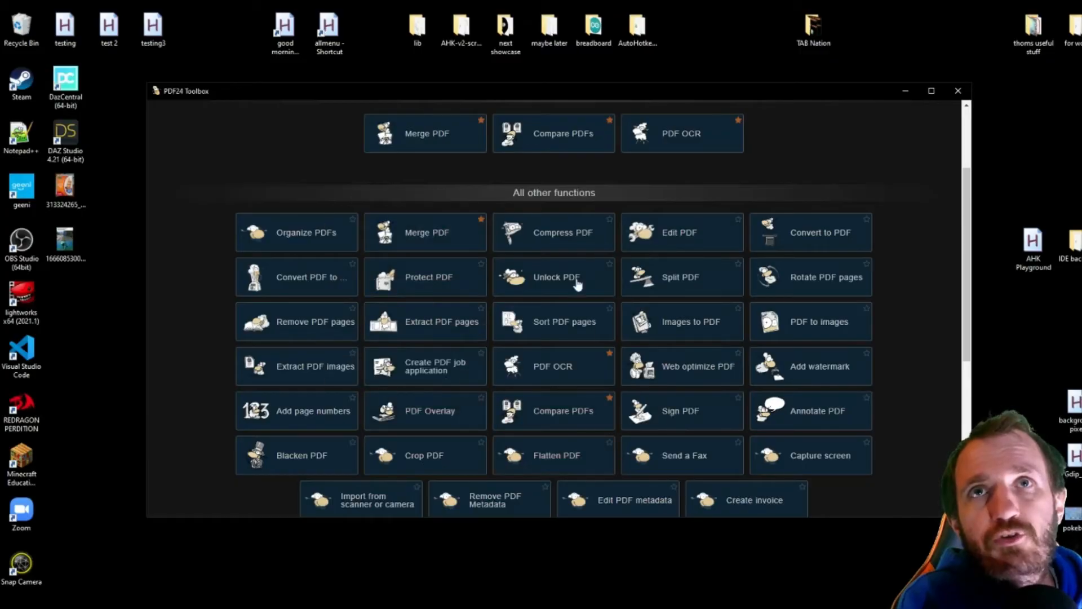
scroll(down, 3)
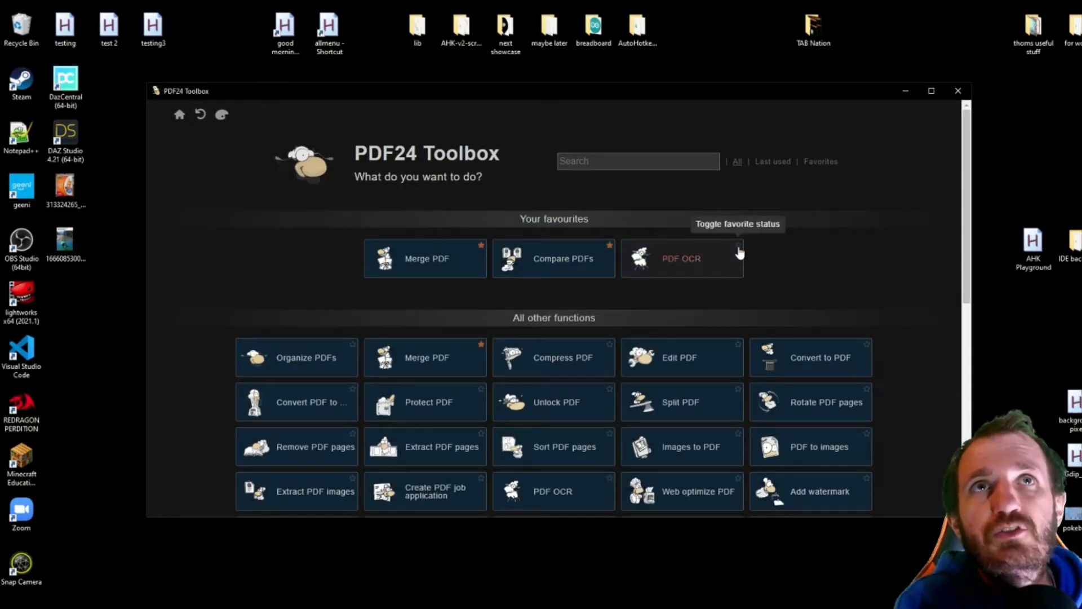
scroll(down, 3)
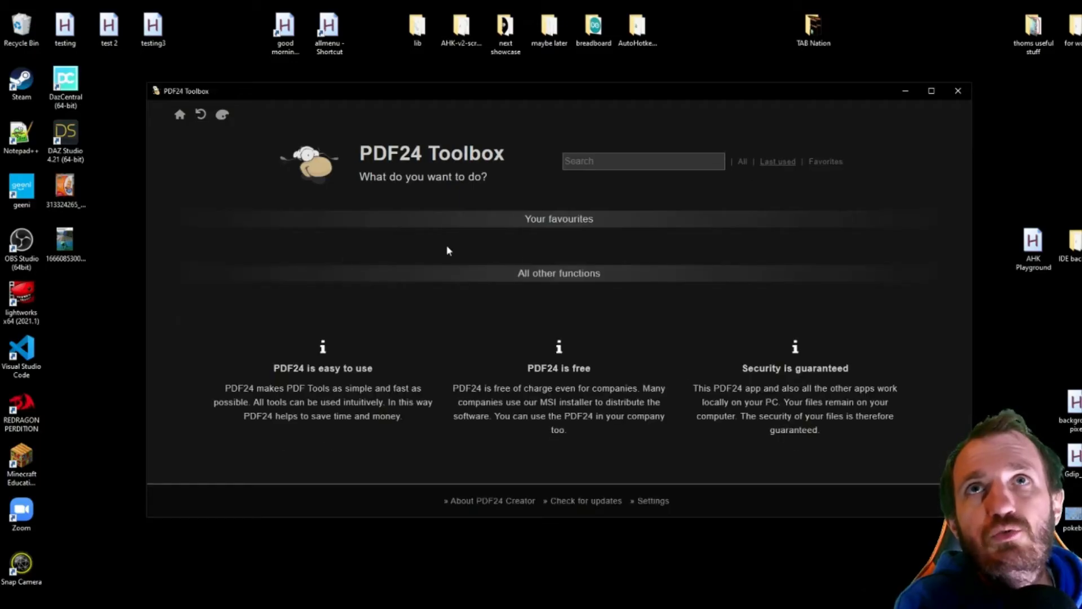
mouse_move(641, 278)
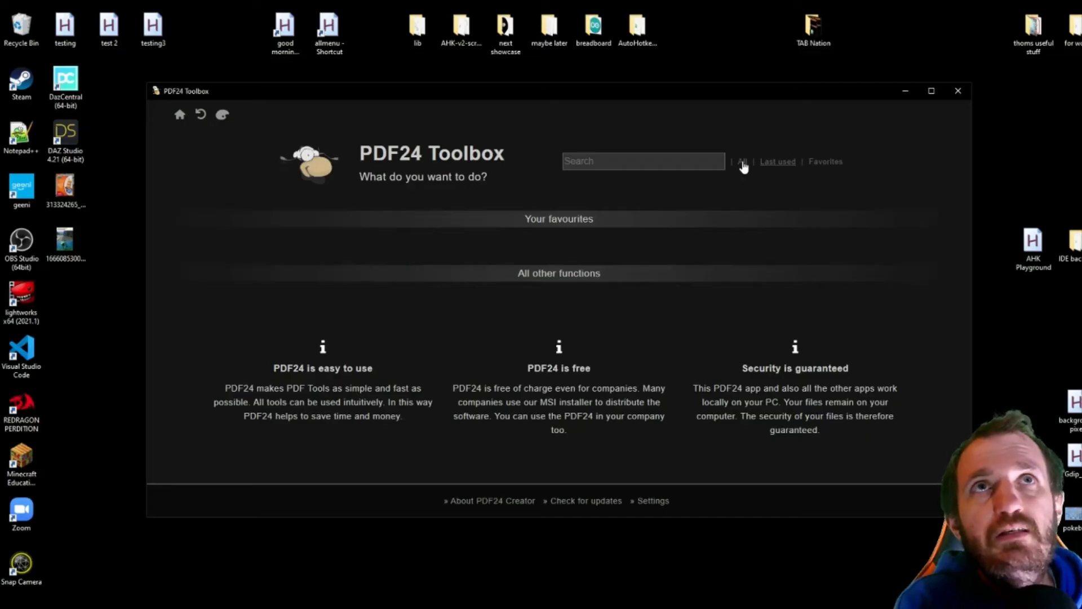
click(742, 162)
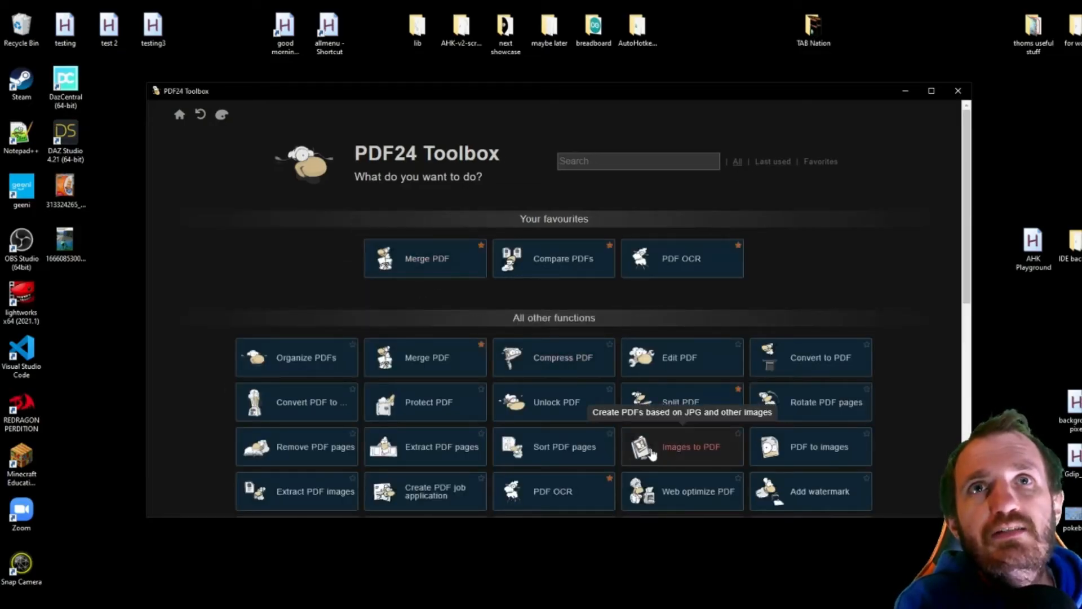
mouse_move(210, 153)
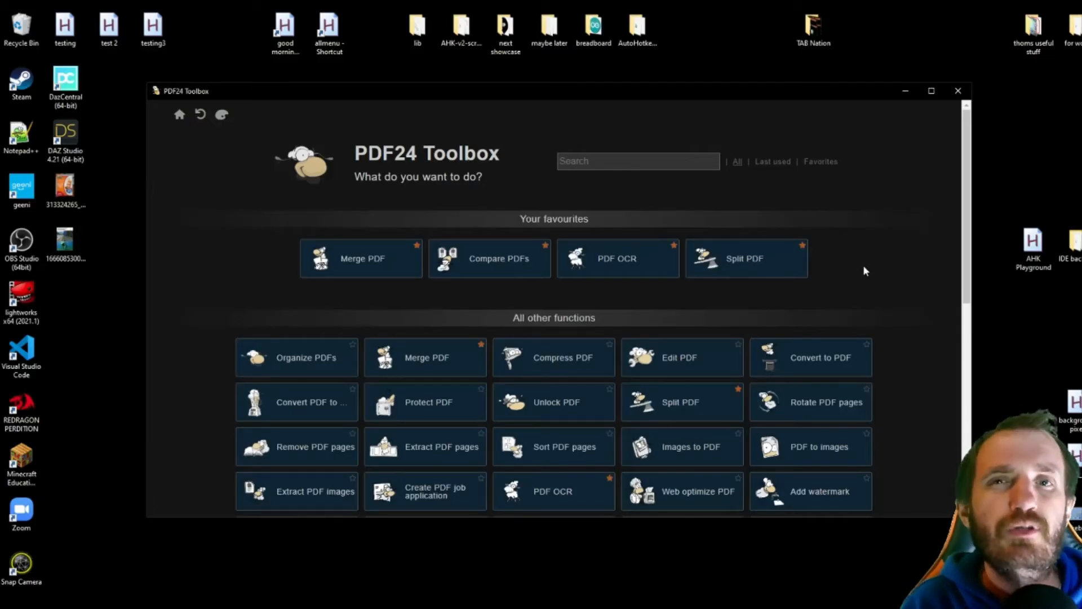
mouse_move(221, 114)
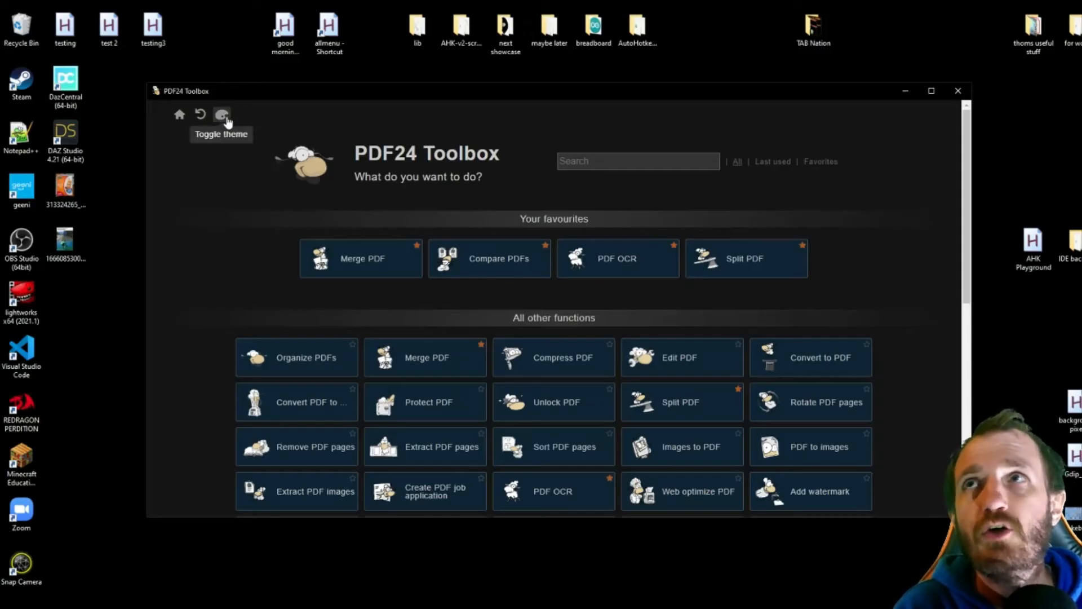
click(221, 115)
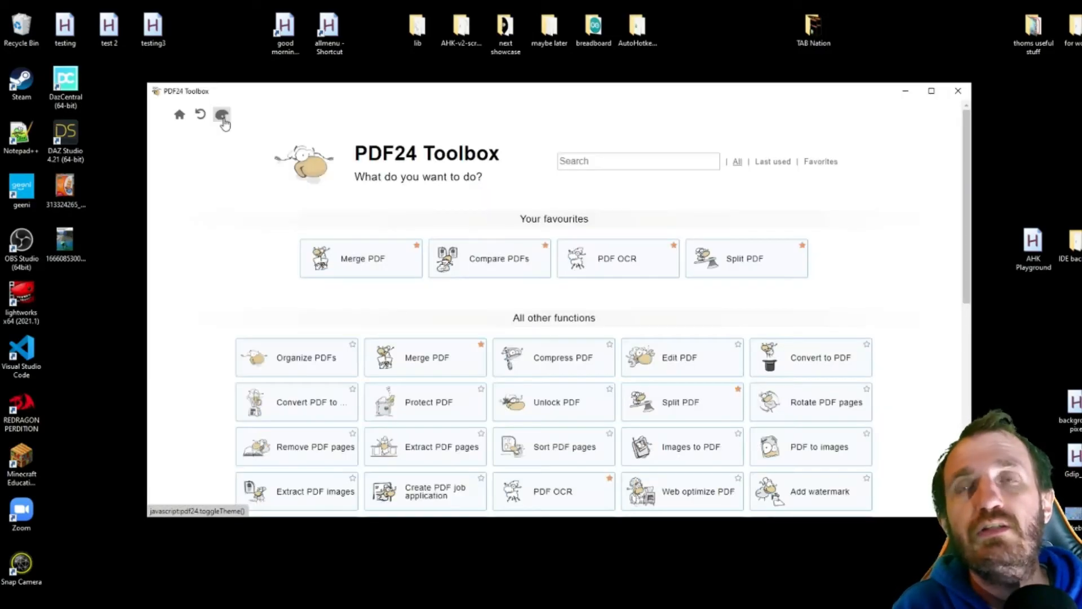
click(221, 114)
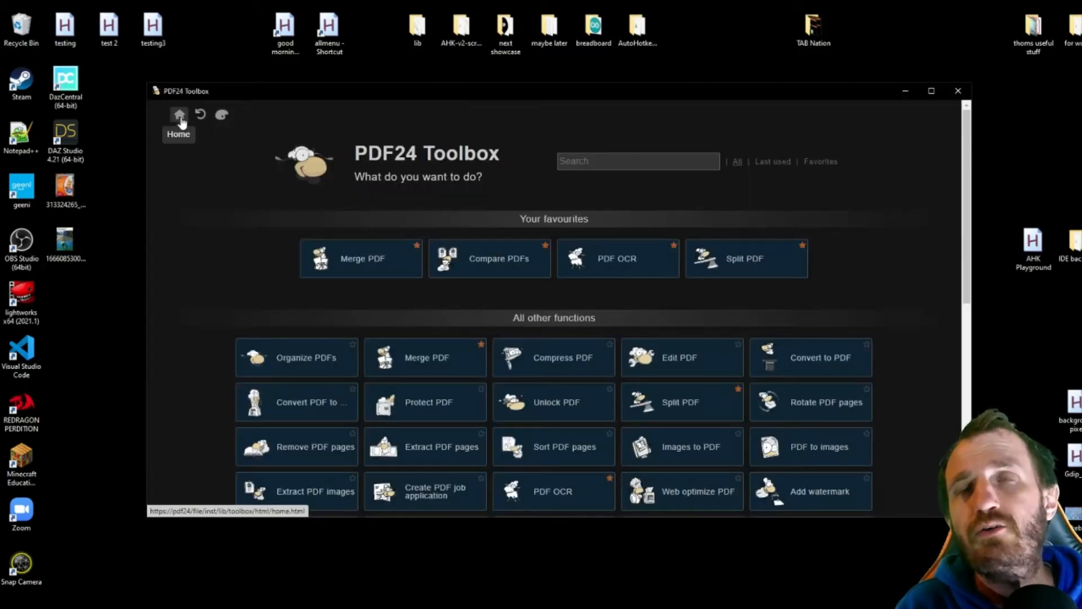
mouse_move(911, 285)
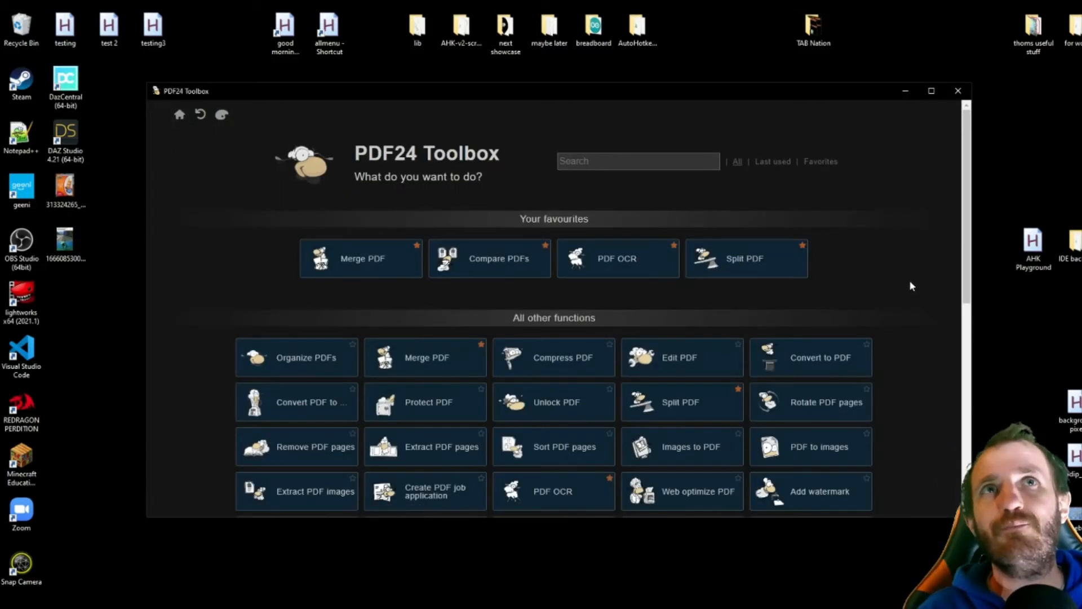
click(638, 161)
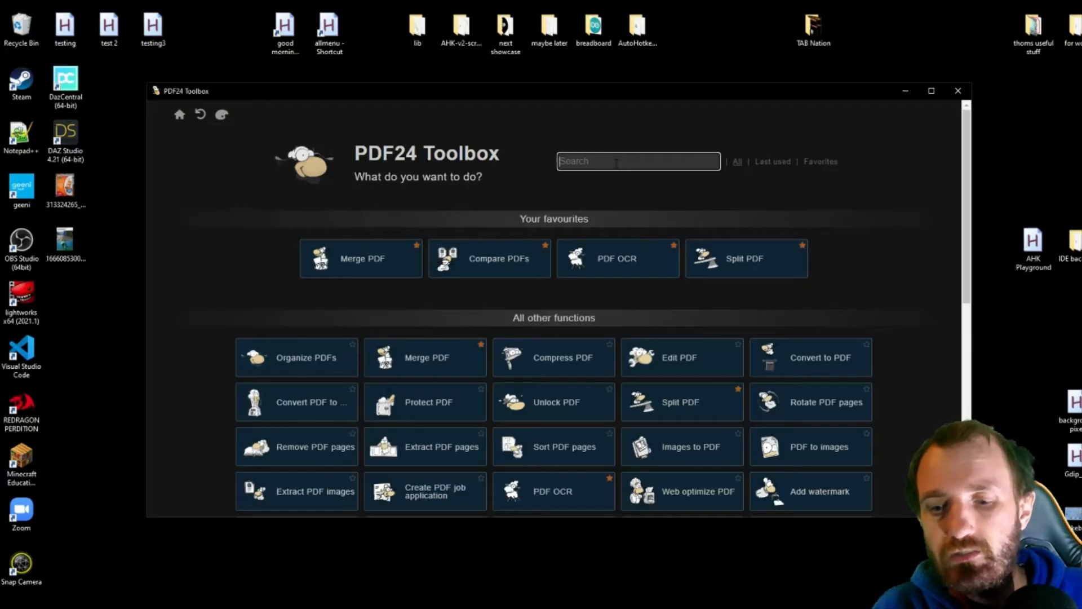
Step: Search the Toolbox for 'OCR' so the PDF OCR tile is highlighted
text(pc)
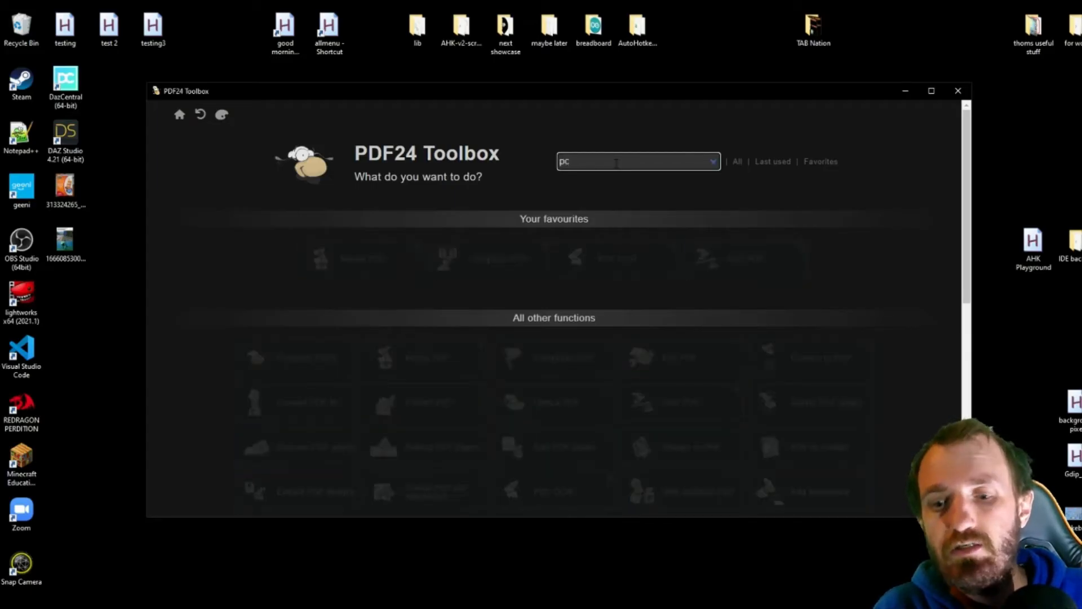
scroll(down, 3)
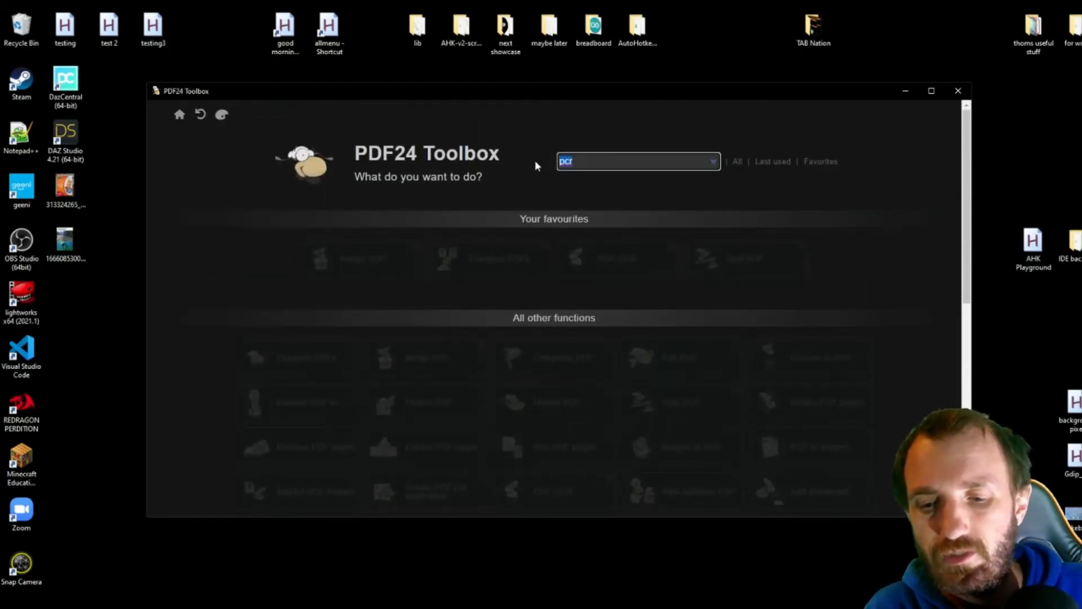
text(OCR)
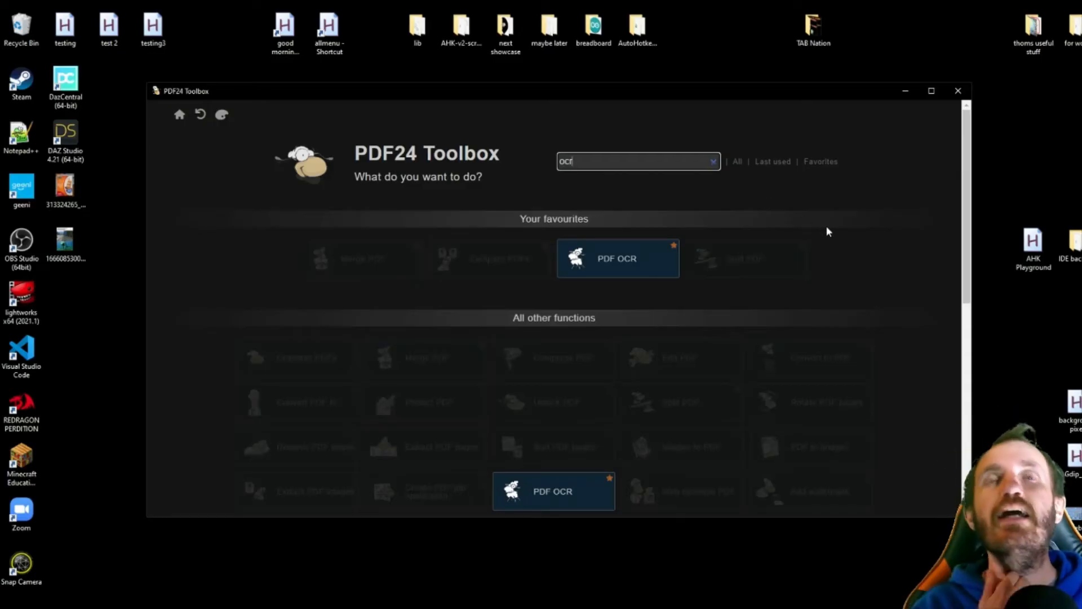
mouse_move(821, 239)
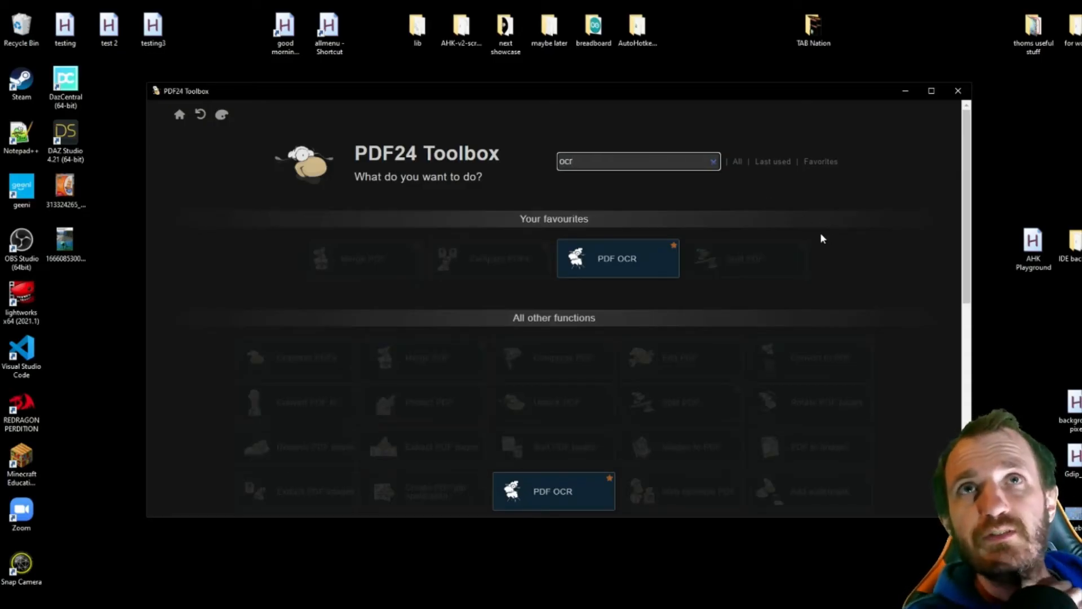
scroll(down, 3)
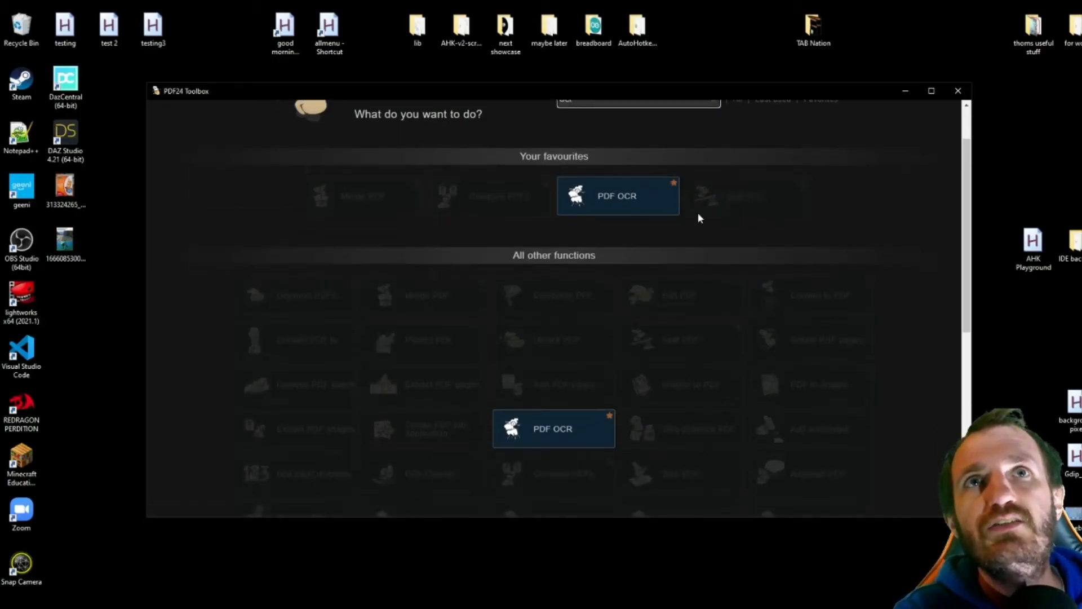
mouse_move(692, 337)
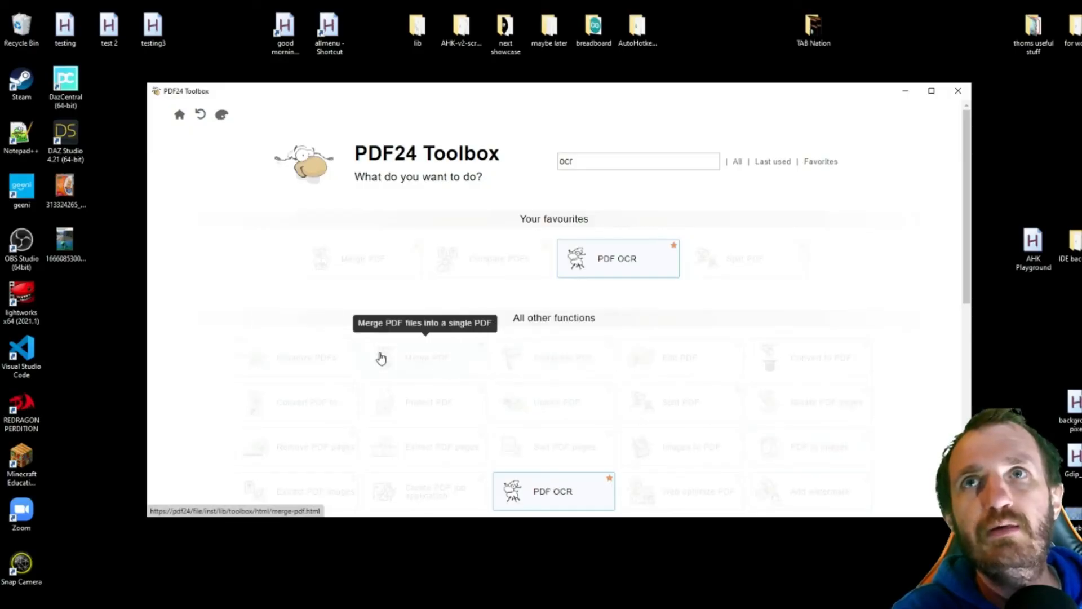
scroll(down, 3)
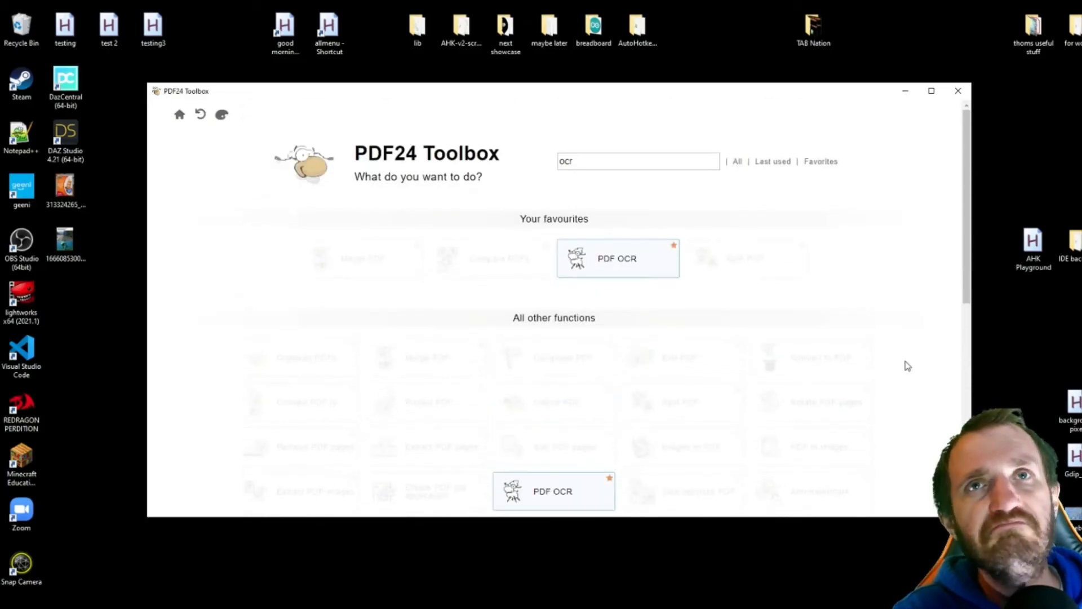
mouse_move(894, 252)
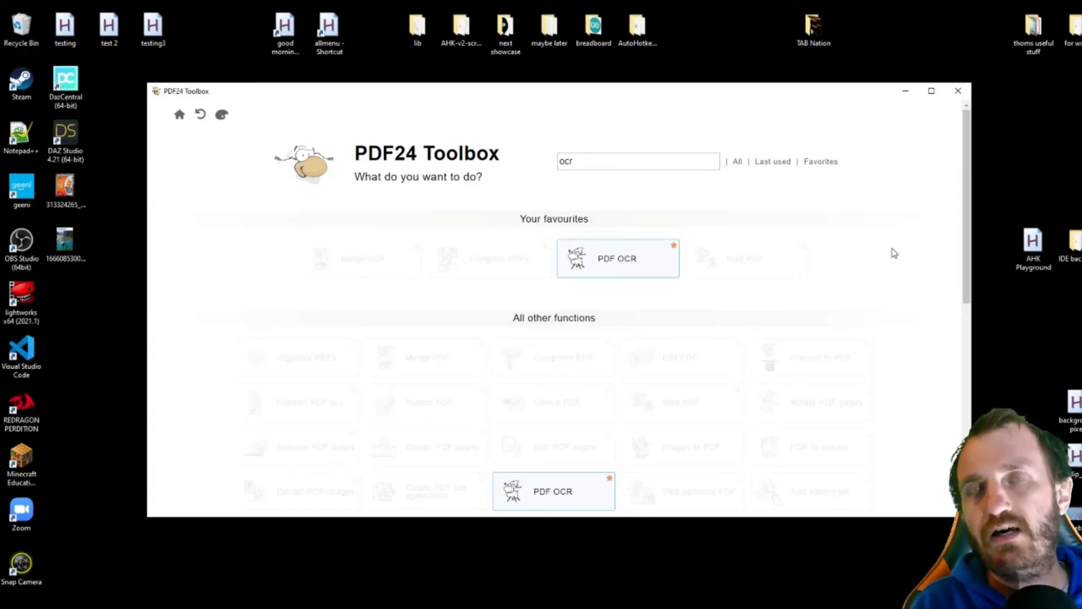
mouse_move(914, 265)
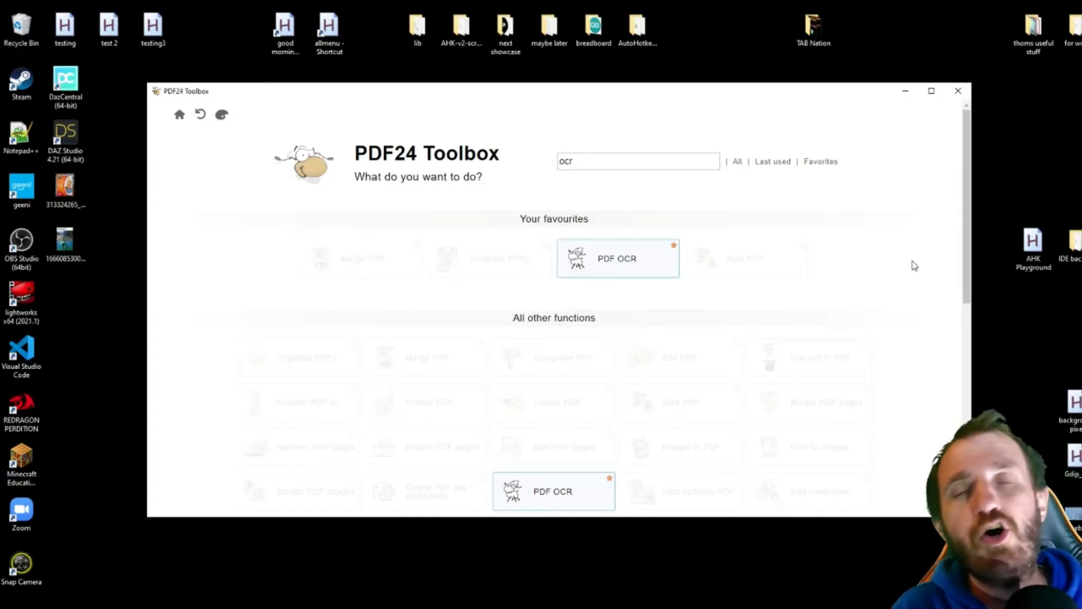
mouse_move(890, 244)
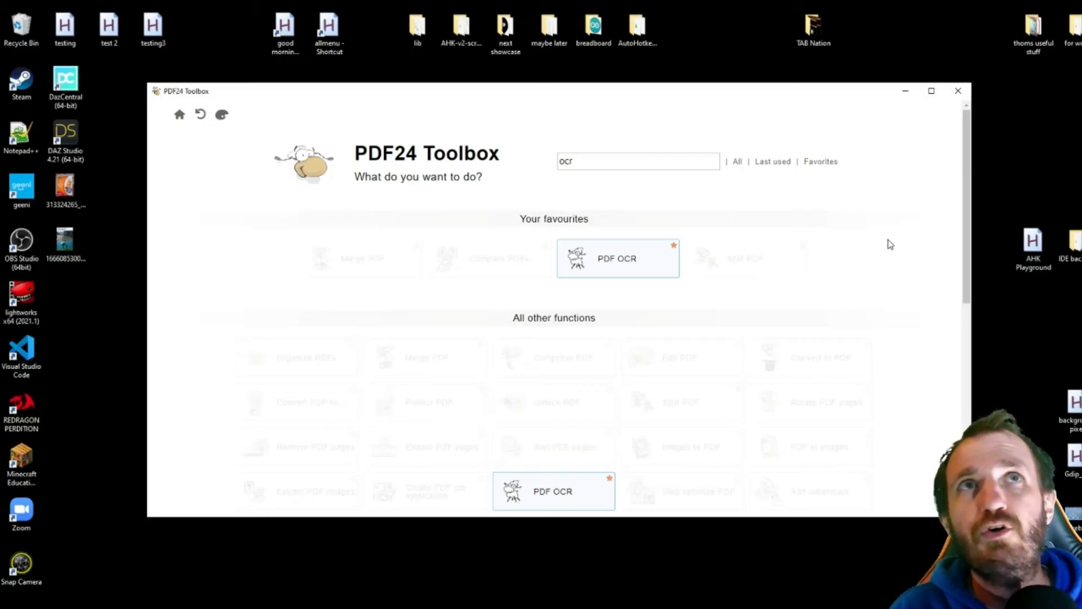
mouse_move(889, 233)
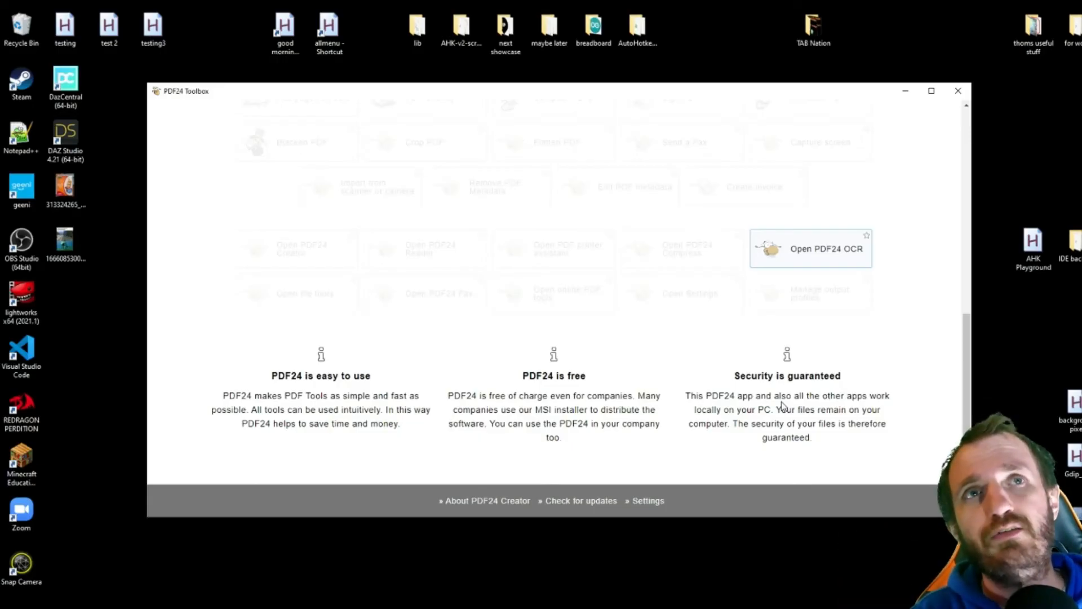
mouse_move(909, 379)
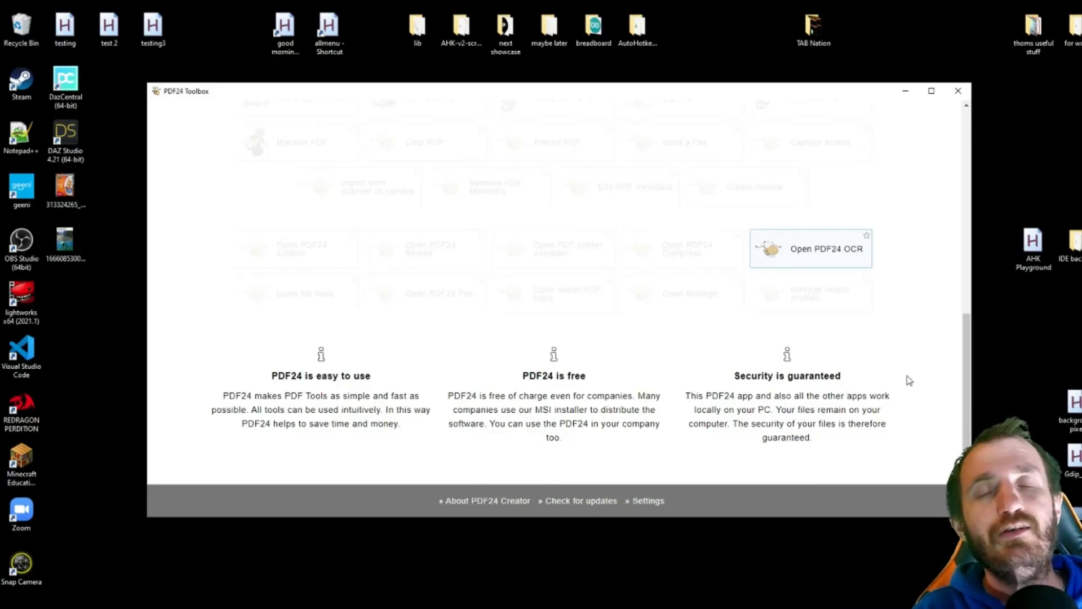
mouse_move(882, 395)
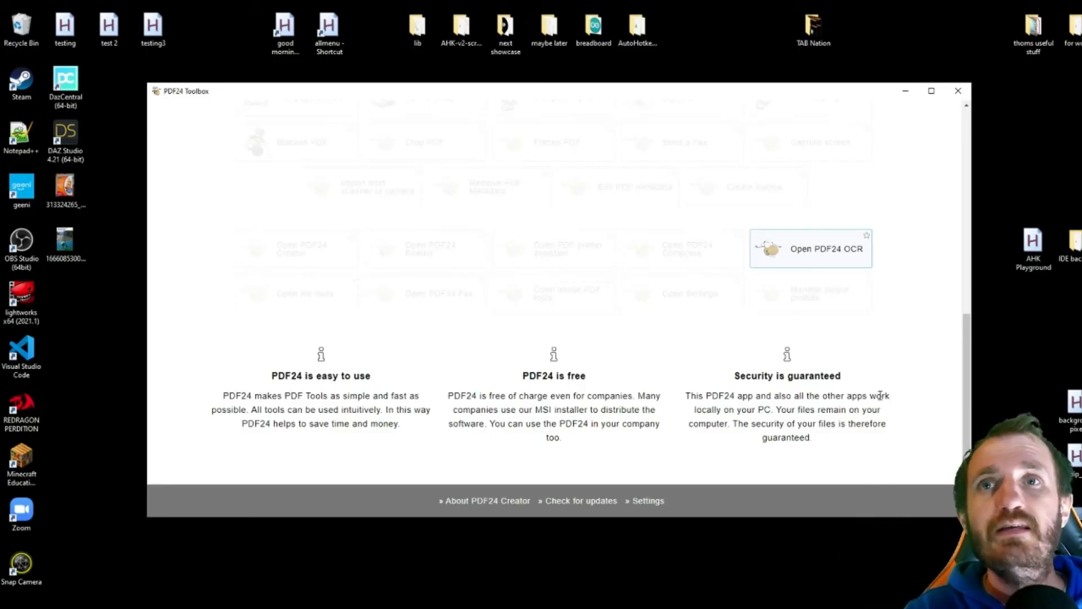
Step: Search 'ocr' and scroll down to the highlighted Open PDF24 OCR tile
text(ocr)
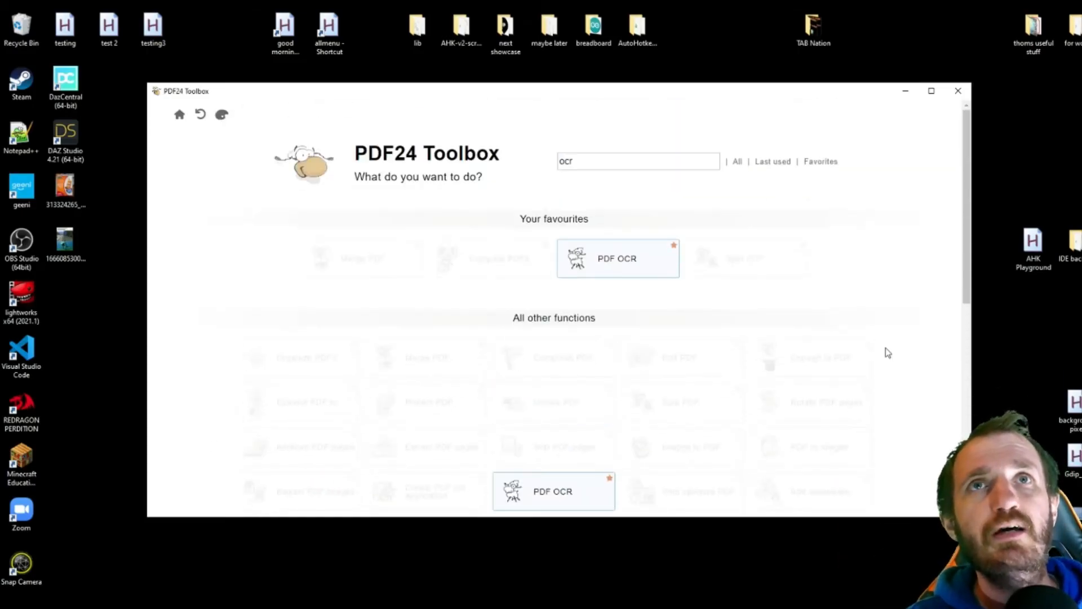
scroll(down, 3)
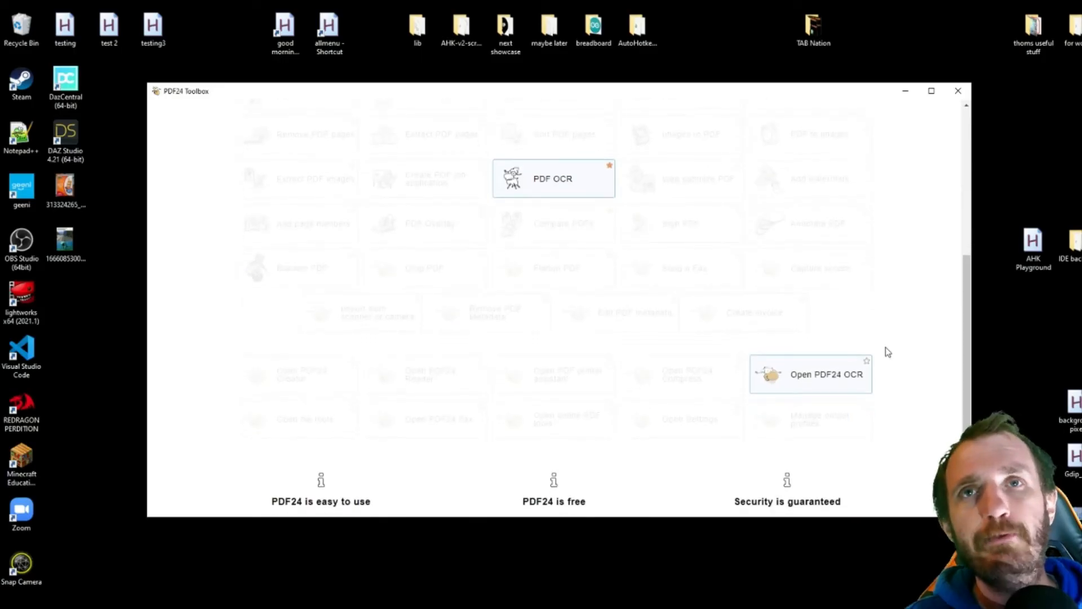
mouse_move(894, 366)
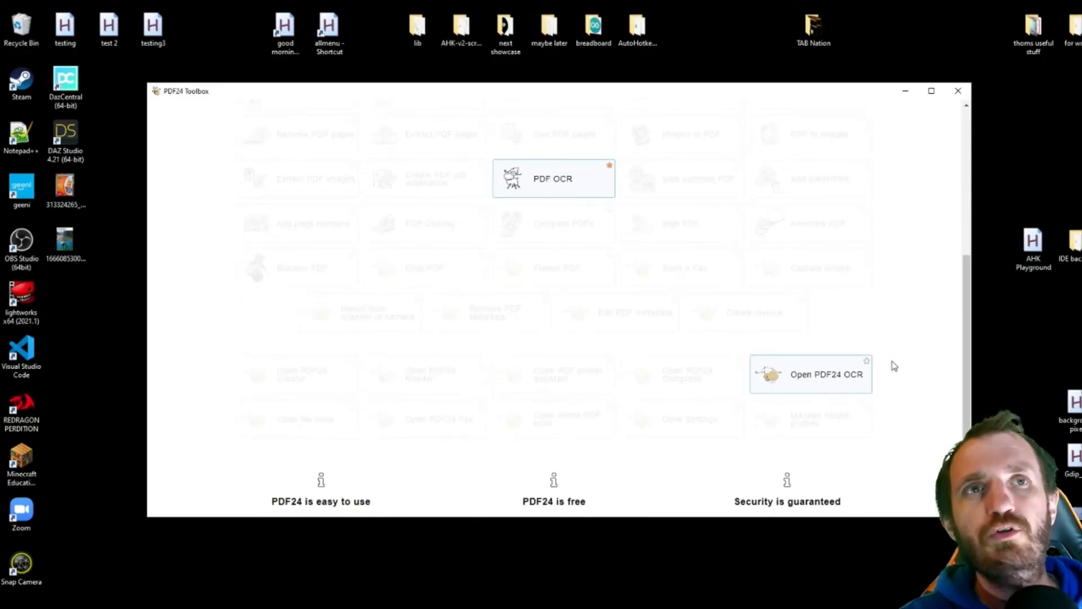
scroll(down, 3)
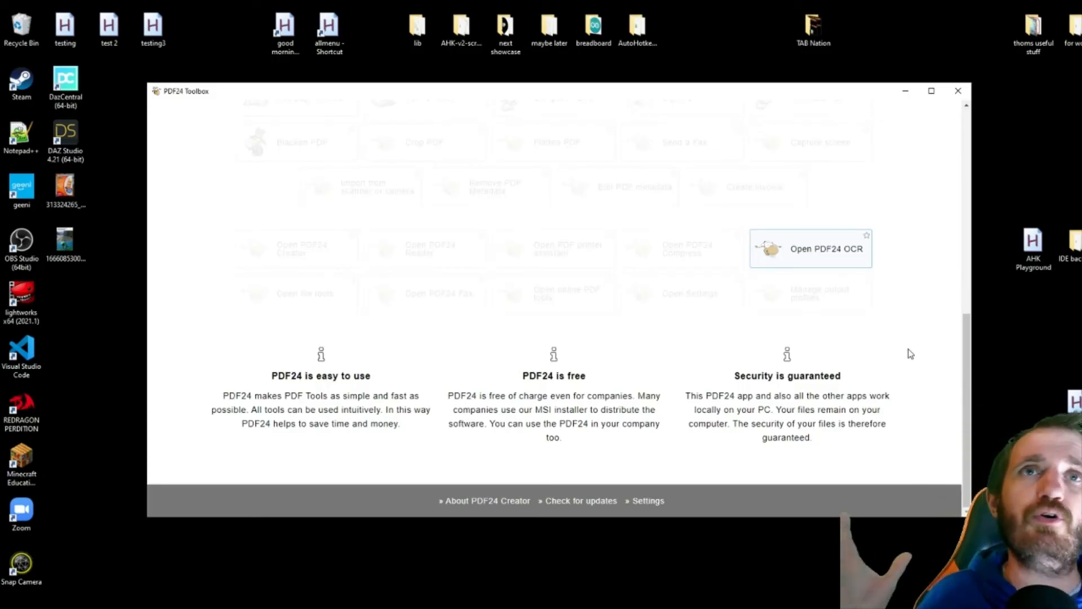
text(ocr)
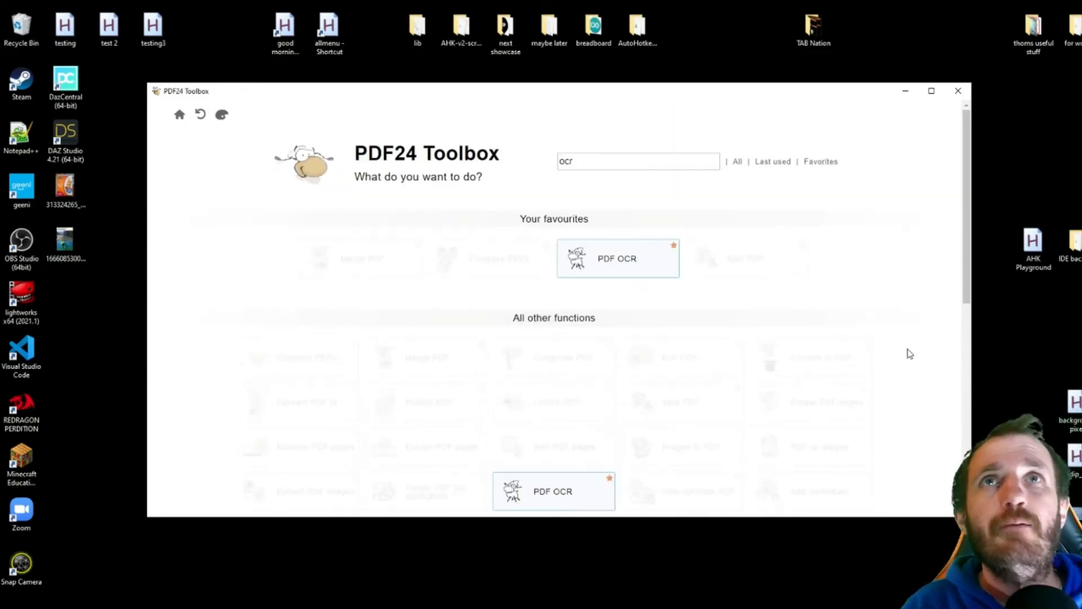
mouse_move(906, 352)
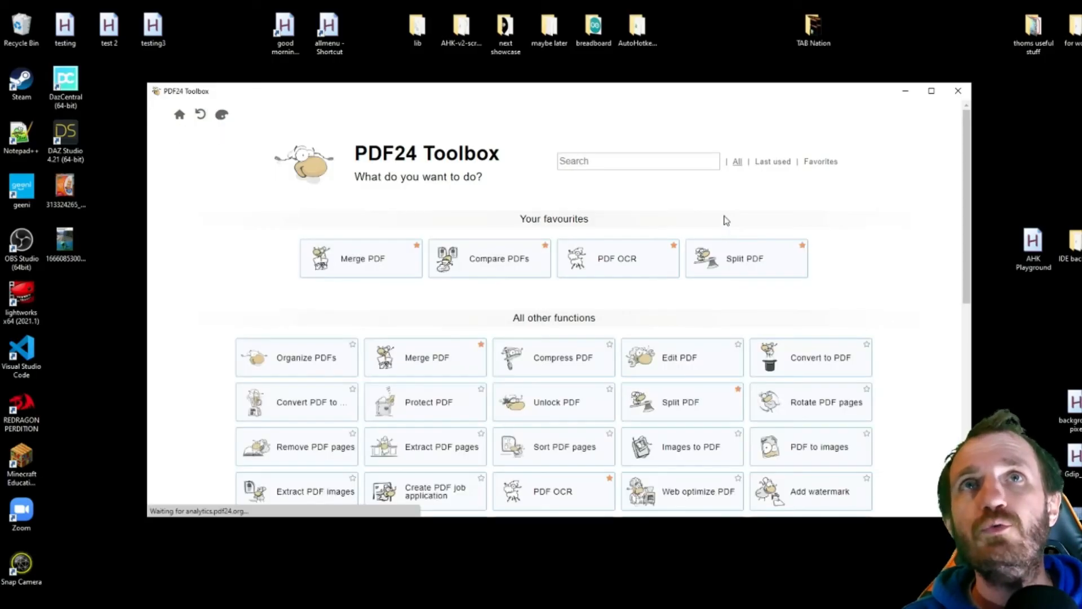
Step: Scroll through All other functions down to the page footer
scroll(down, 3)
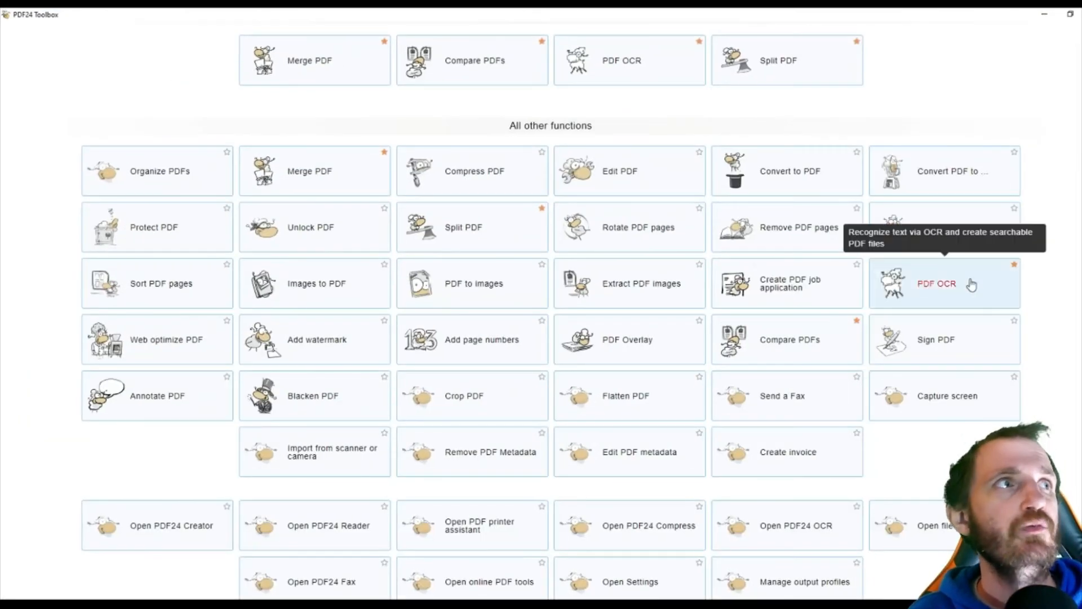
mouse_move(1068, 332)
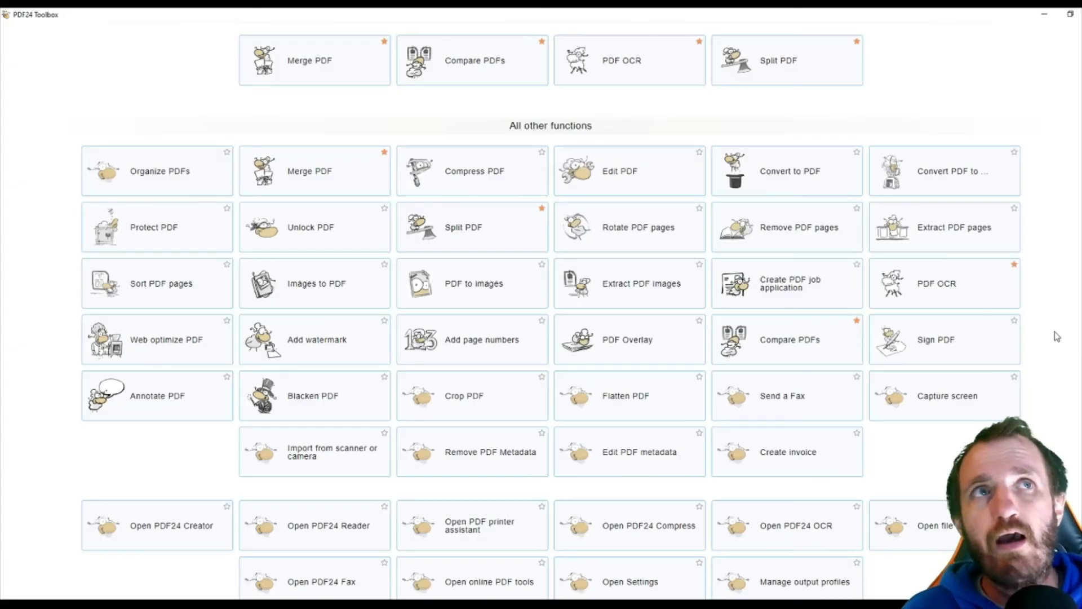
scroll(down, 3)
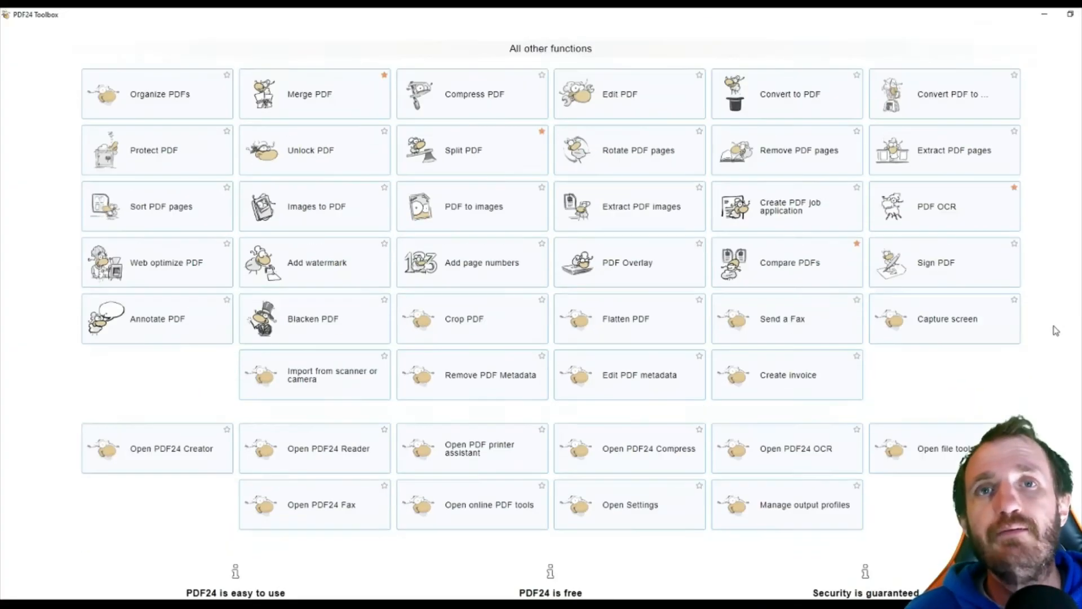
scroll(down, 3)
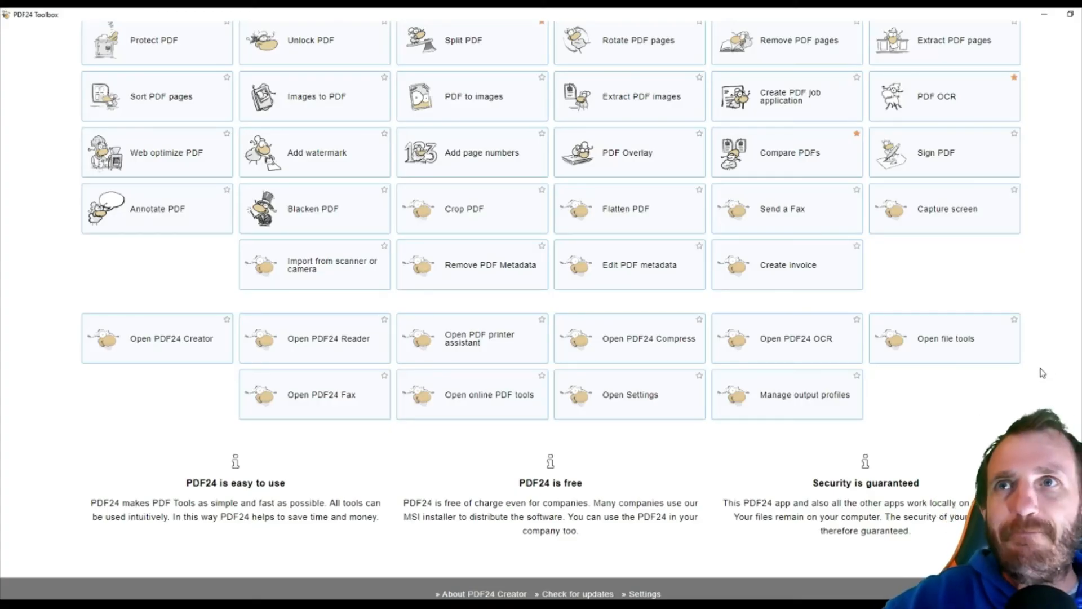
mouse_move(502, 540)
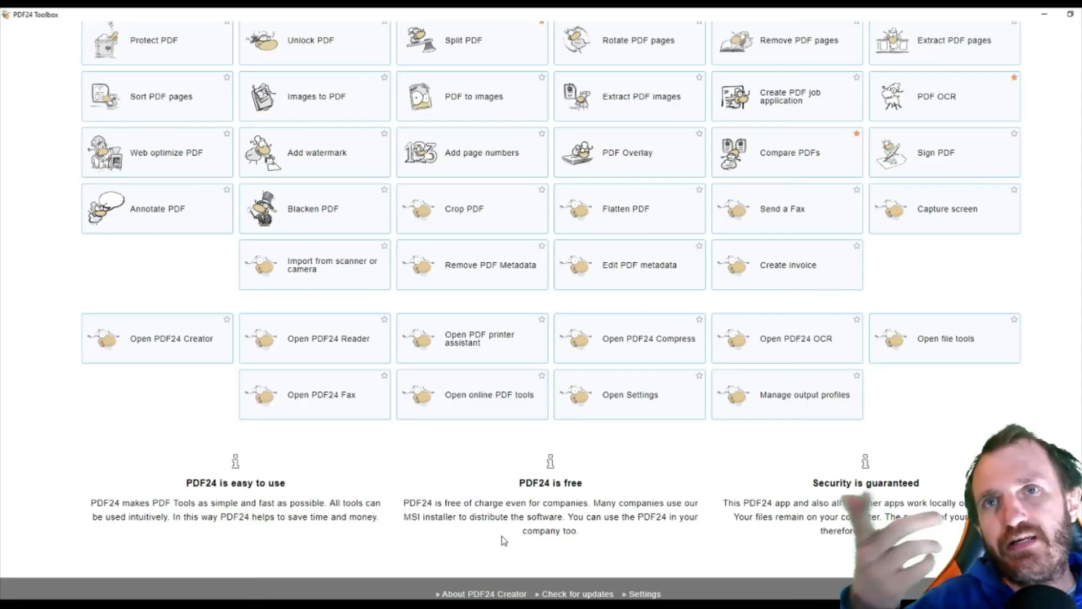